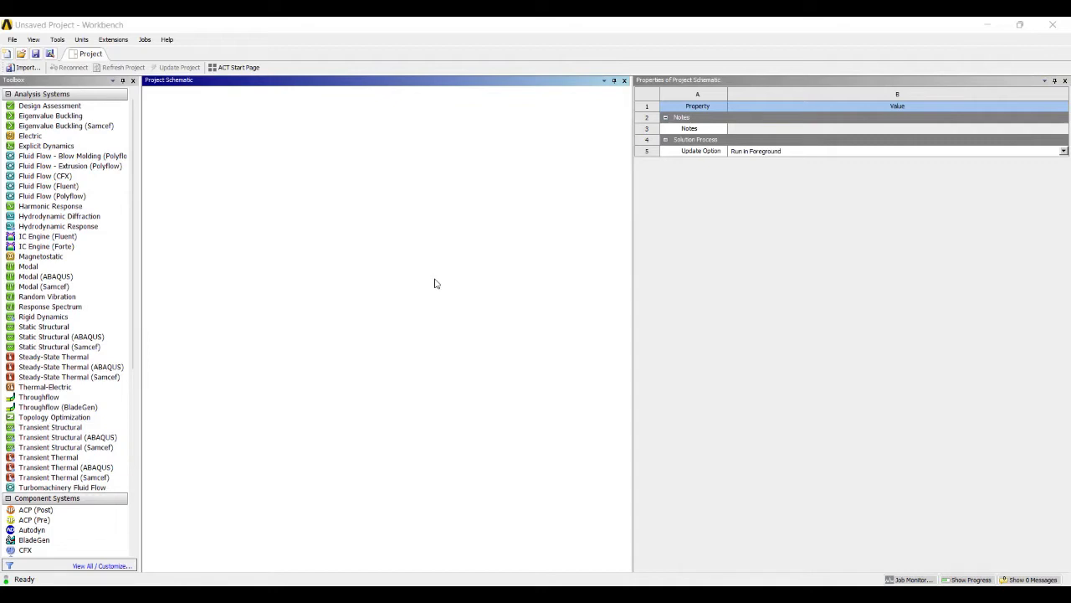
mouse_move(387, 274)
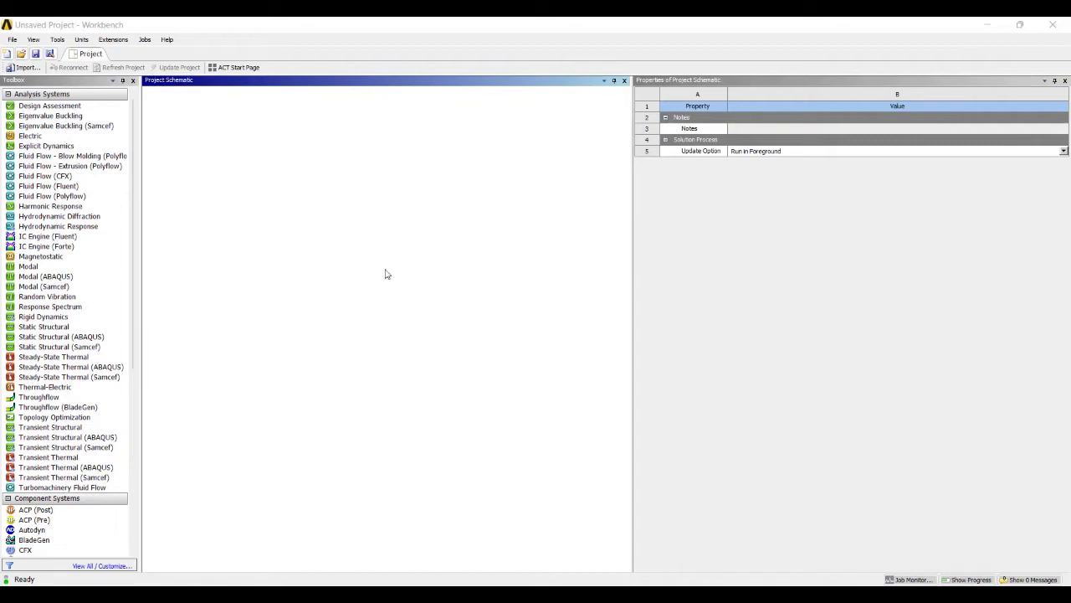
Add a Static Structural system to the project and name it SSB WITH UDL
left_click(43, 326)
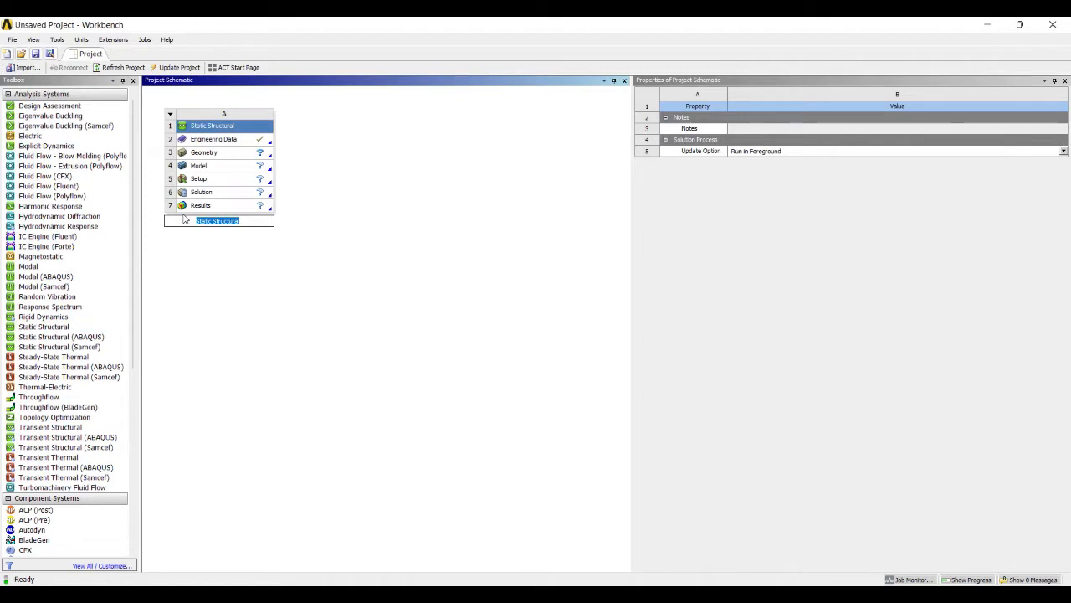
type("SSB")
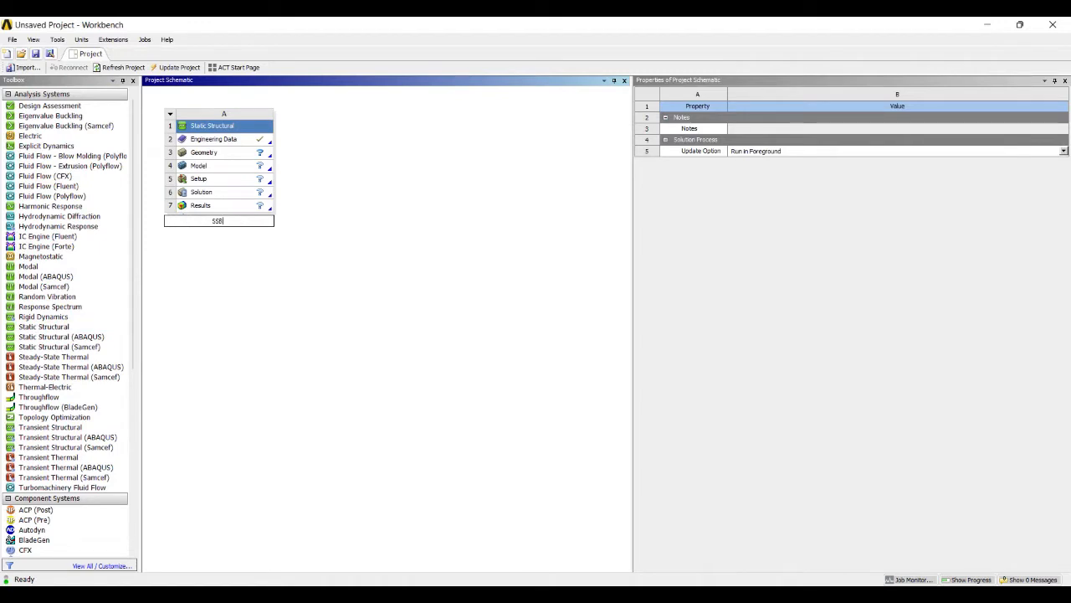
type("WITH")
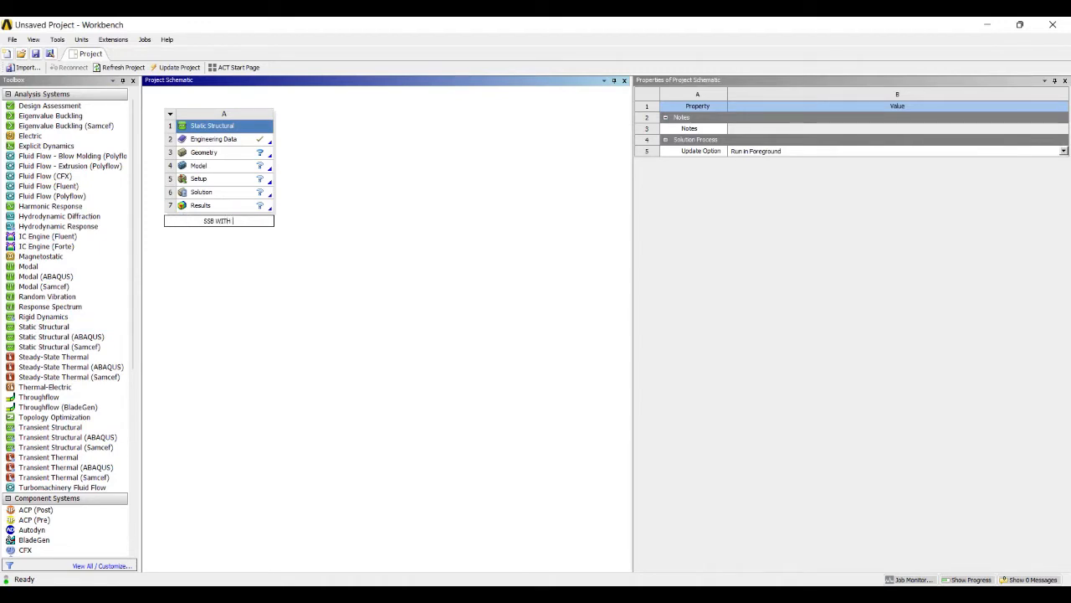
left_click(205, 152)
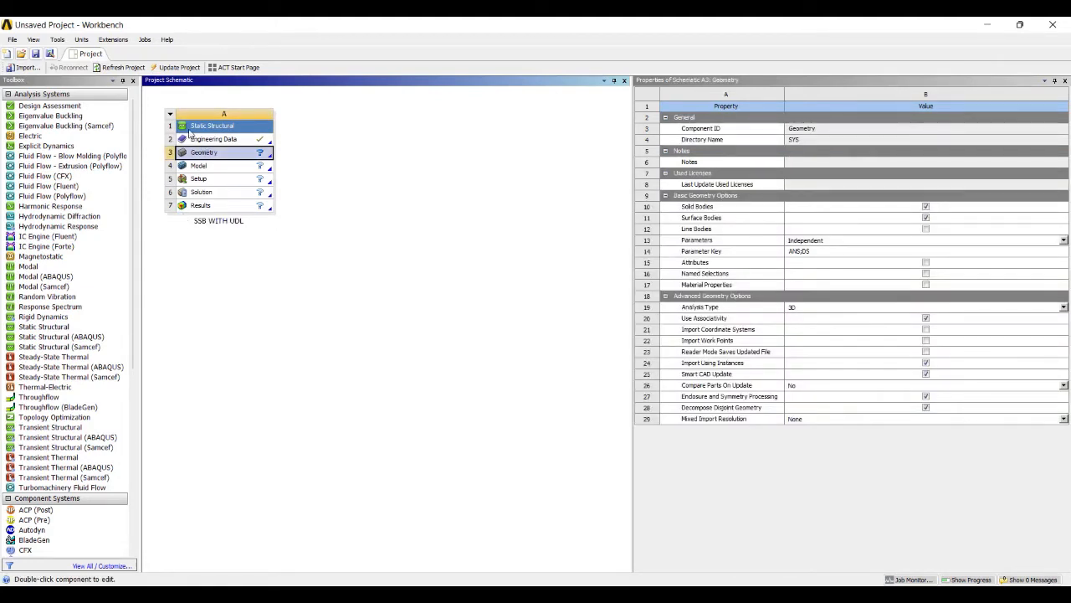
Create new DesignModeler geometry from the SSB WITH UDL system's Geometry cell
right_click(204, 150)
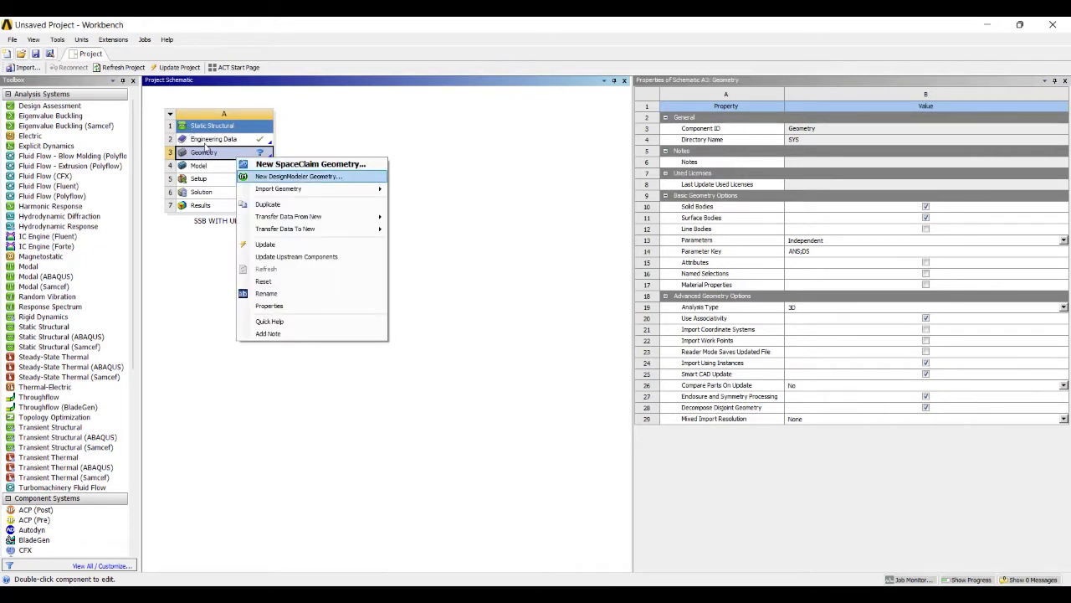
left_click(298, 176)
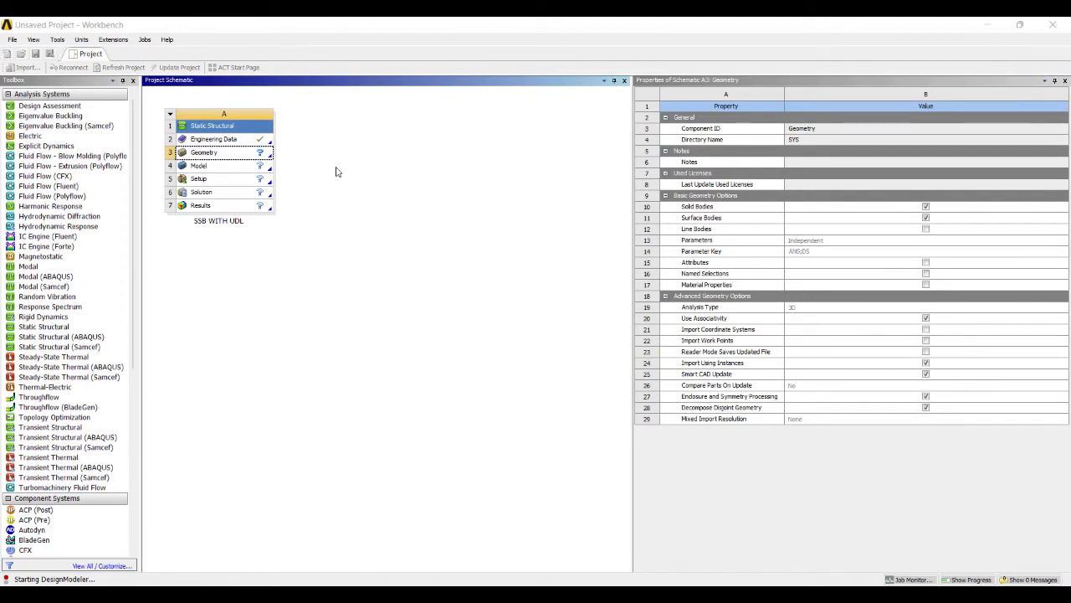
double_click(204, 152)
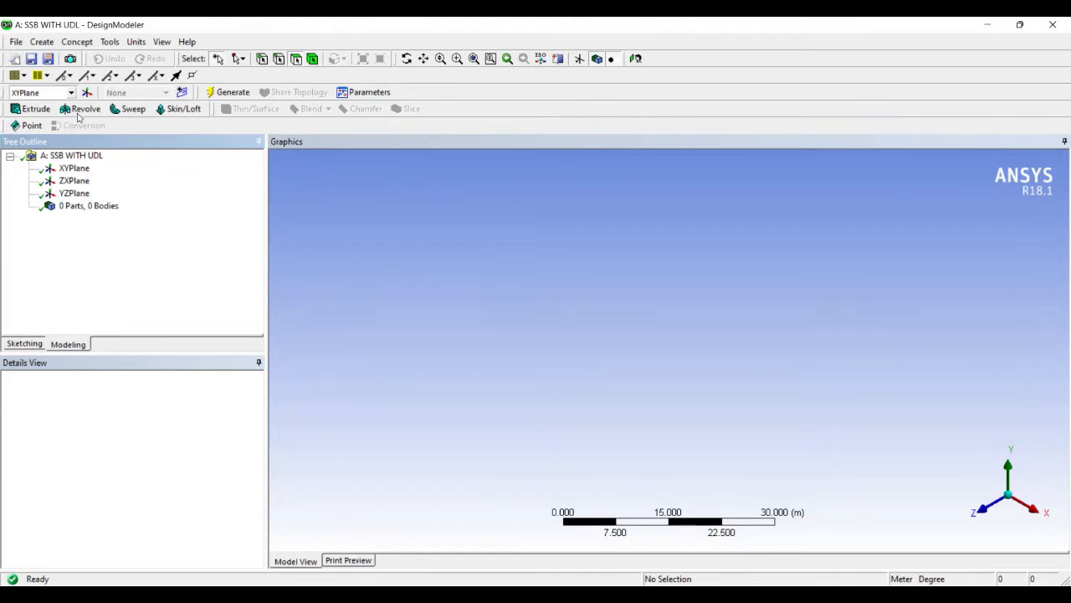
Sketch a horizontal line from the origin on the XY plane with H1 = 5 m
left_click(74, 167)
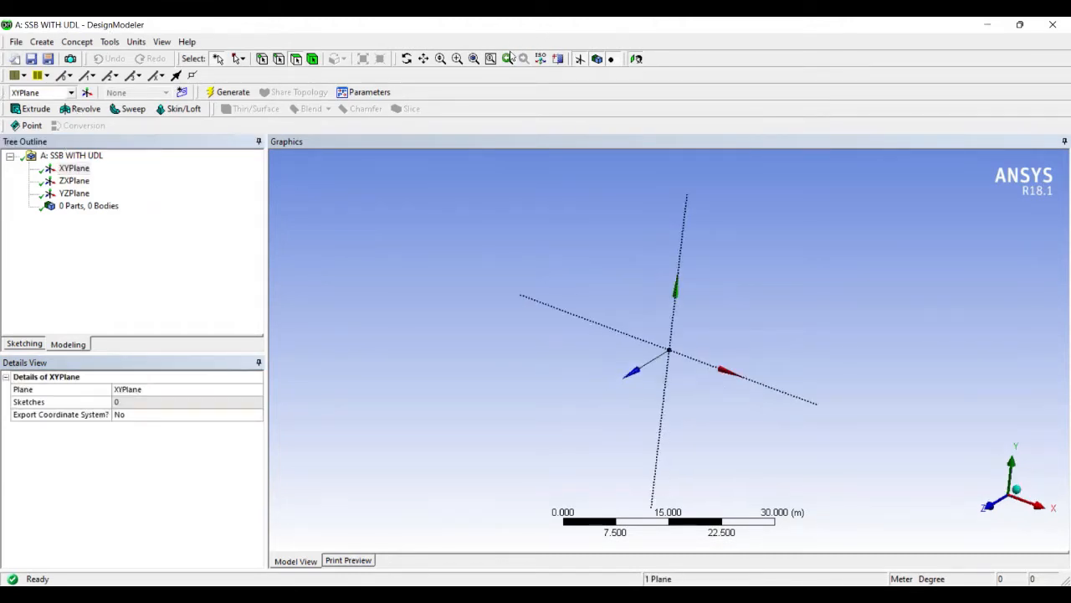
left_click(135, 40)
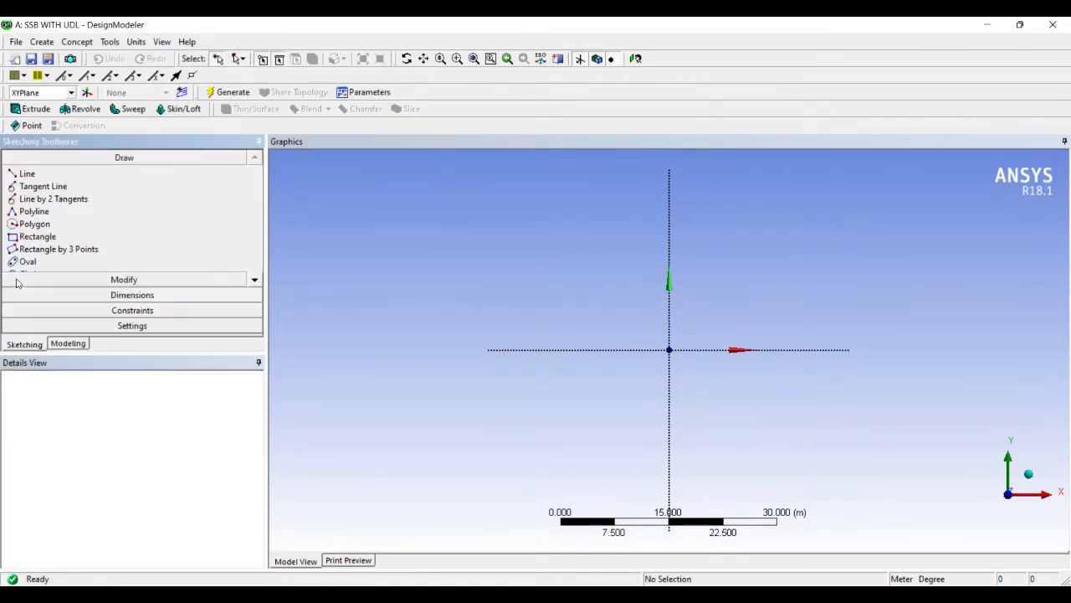
left_click(27, 173)
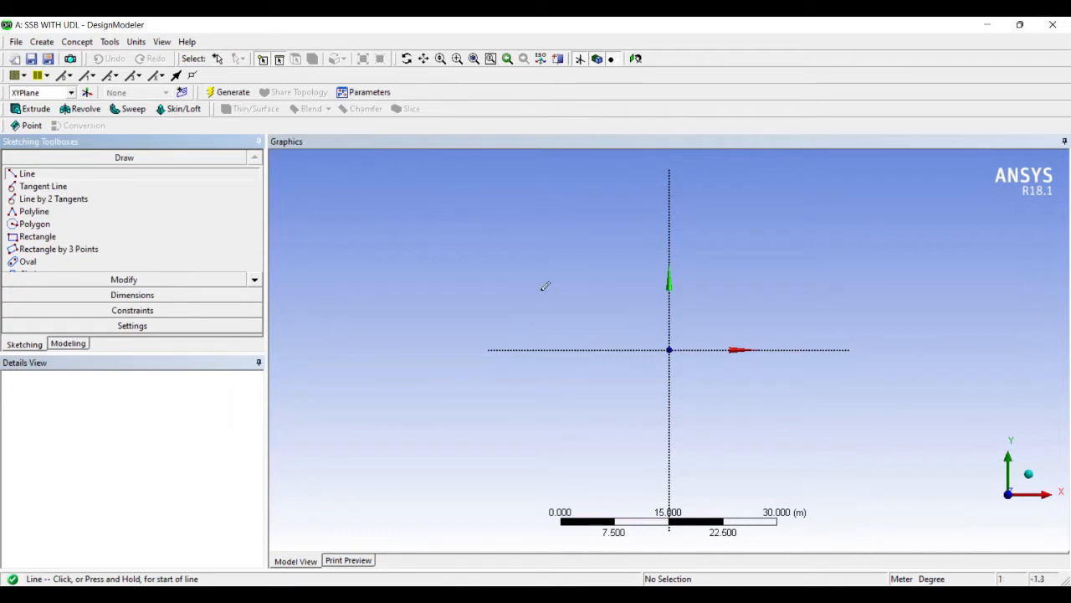
left_click(669, 350)
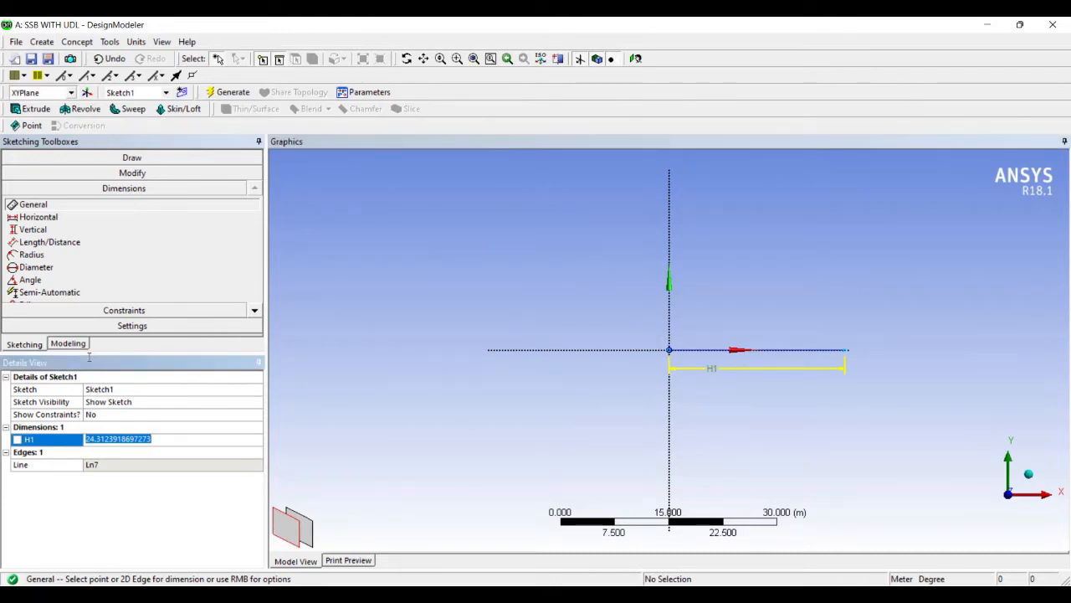
type("5 m")
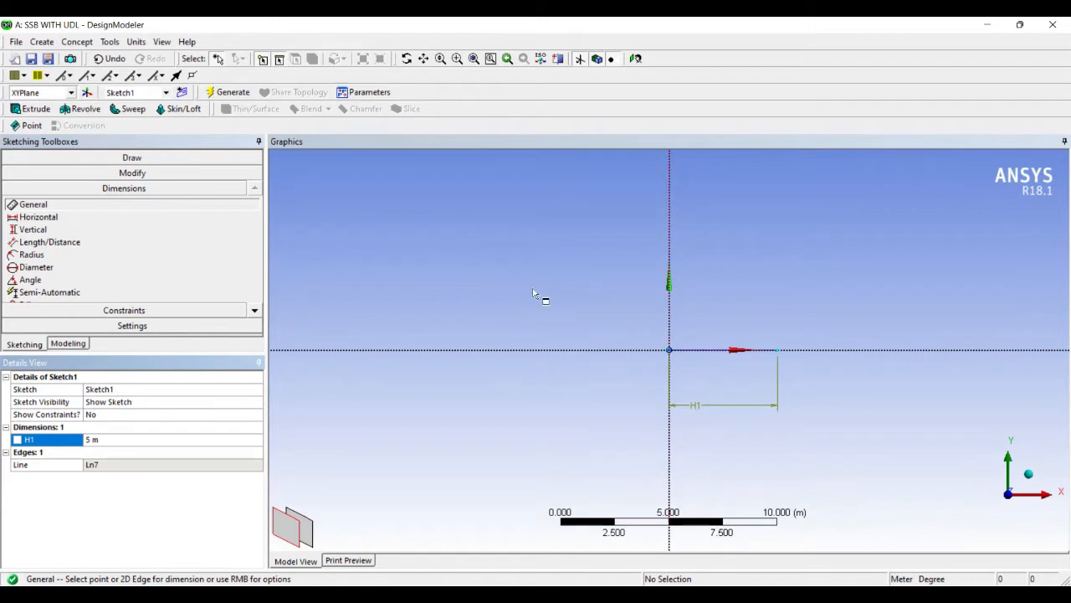
mouse_move(629, 290)
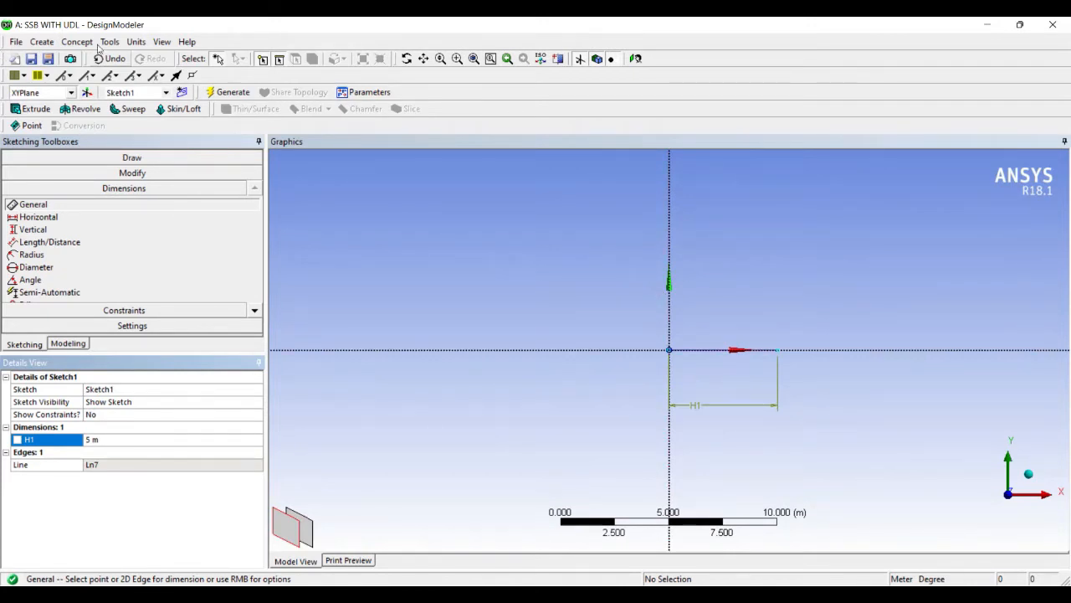
Generate a line body from the 5 m sketch with Lines From Sketches
left_click(77, 40)
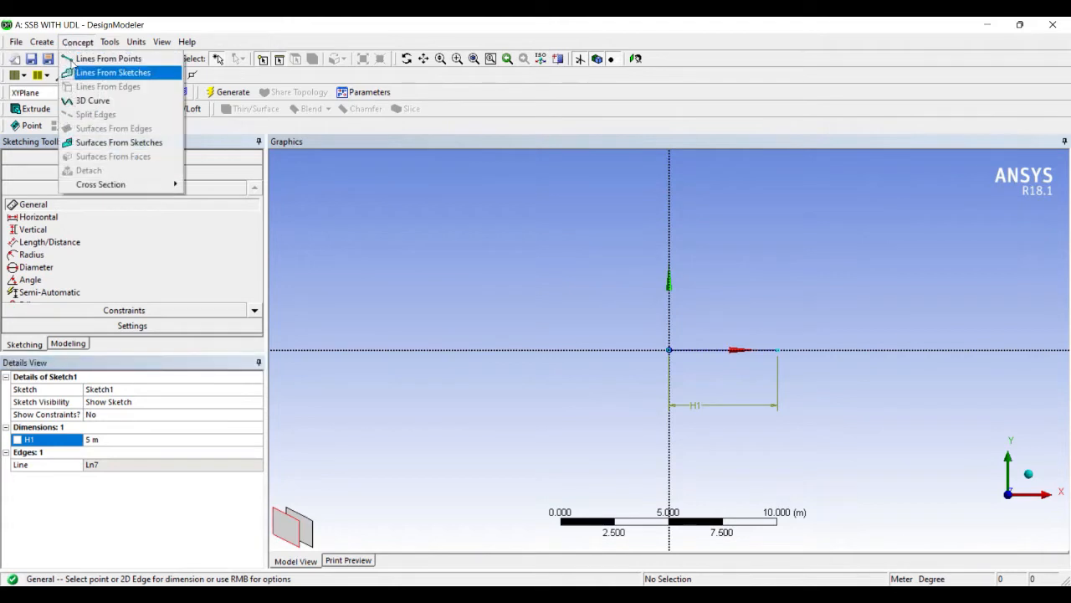
left_click(114, 72)
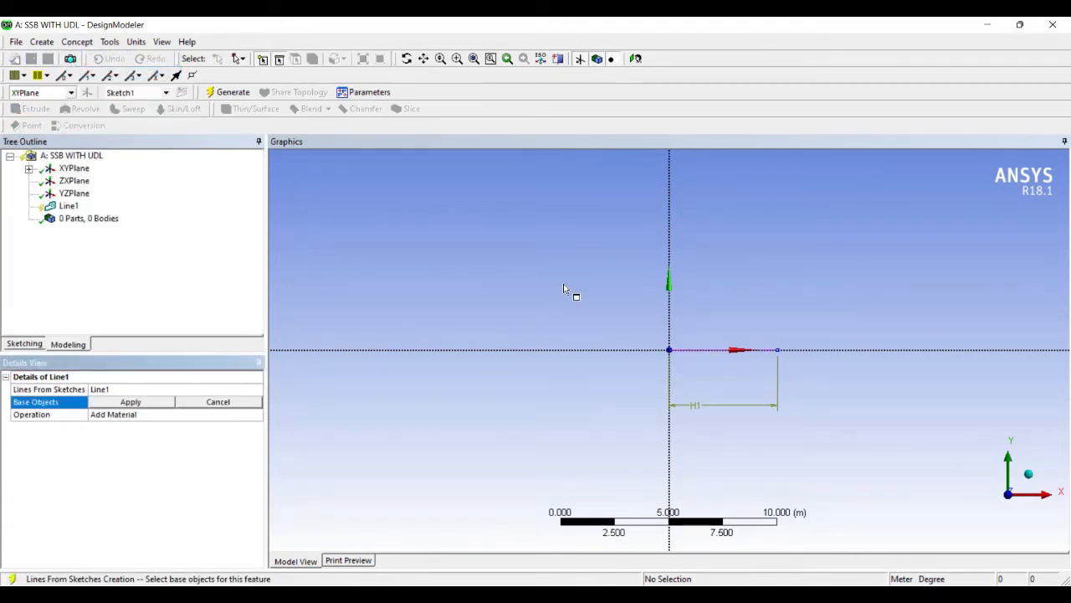
left_click(720, 349)
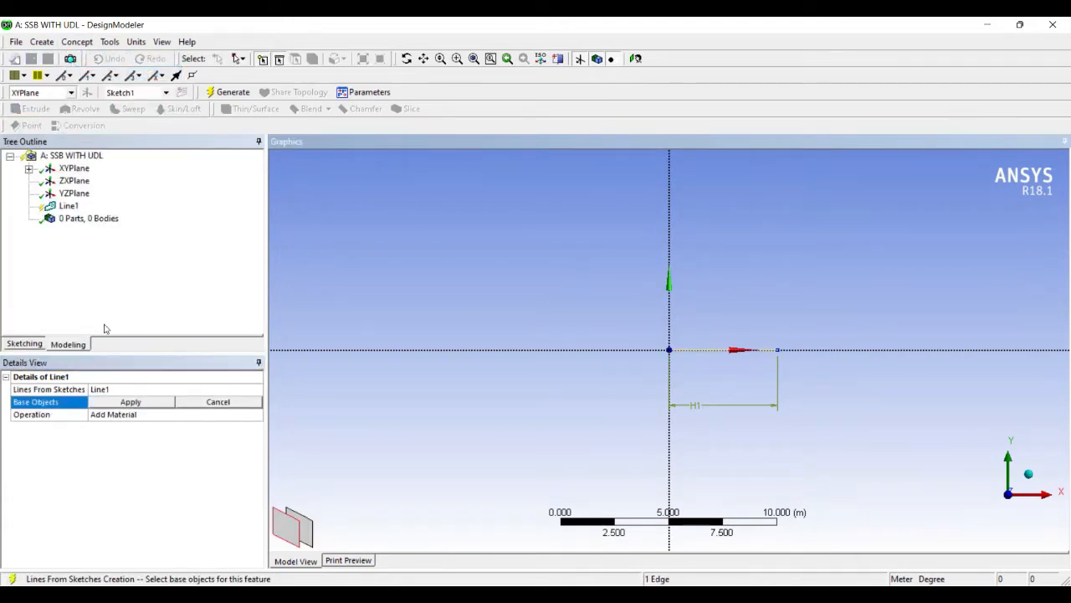
left_click(131, 401)
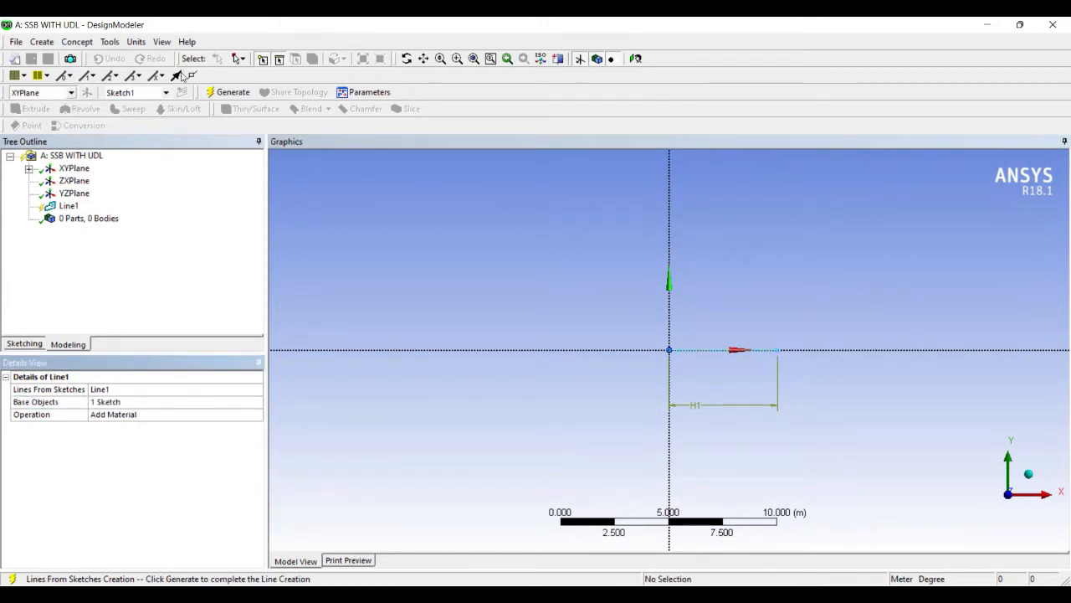
left_click(228, 92)
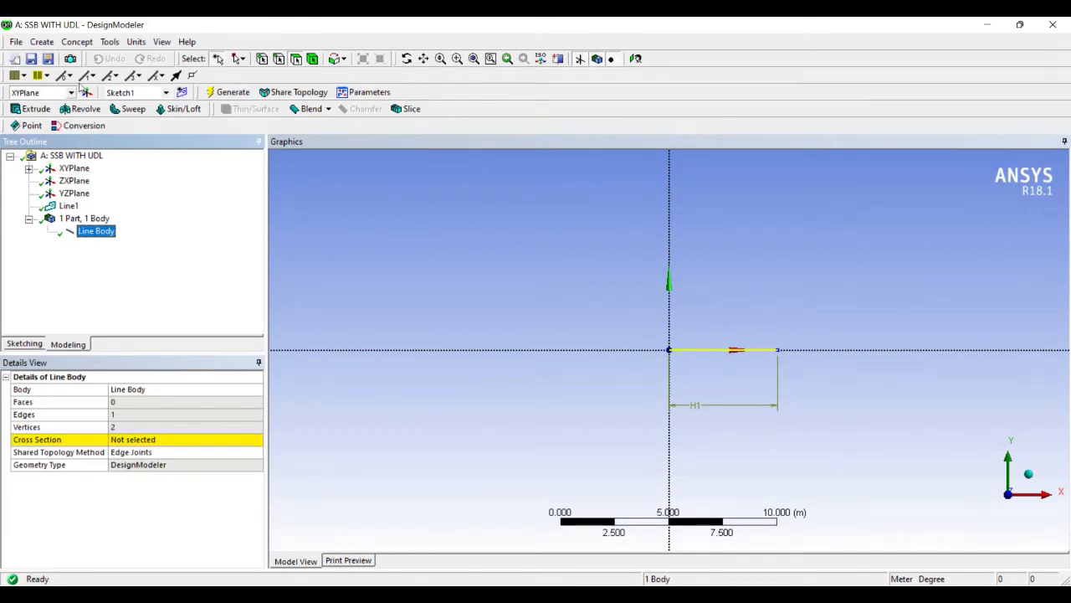
Create rectangular cross section Rect1 at 0.05 m × 0.05 m and assign it to the line body
left_click(77, 40)
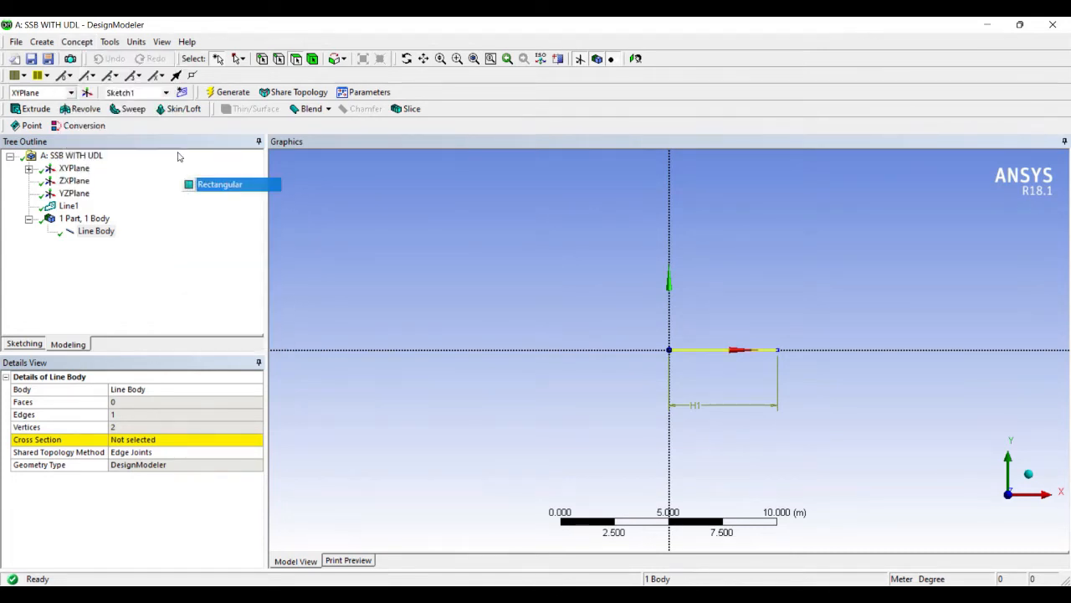
left_click(219, 184)
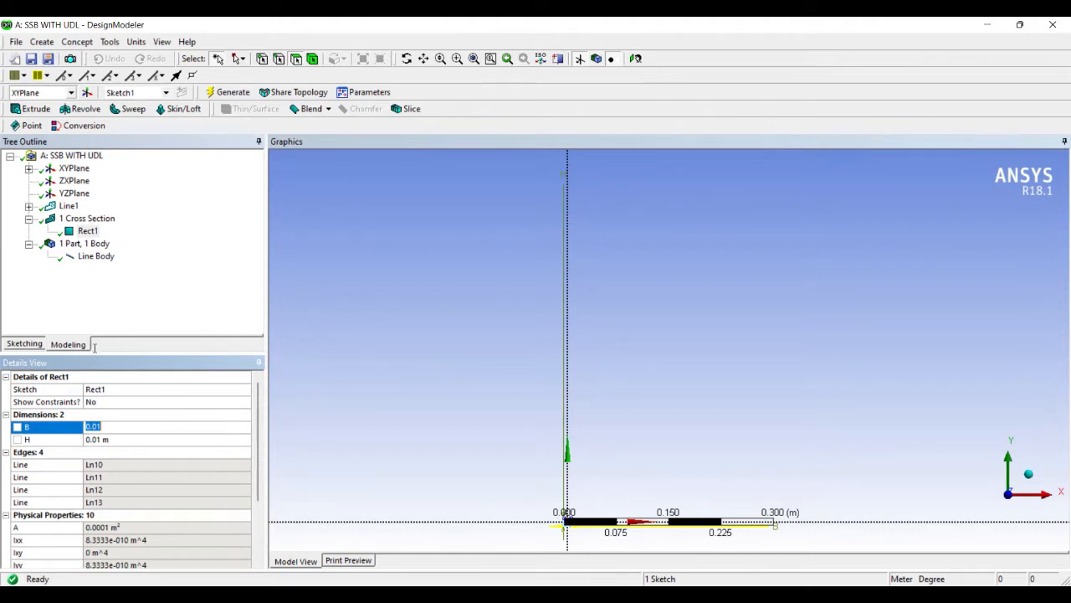
type("0.05 m")
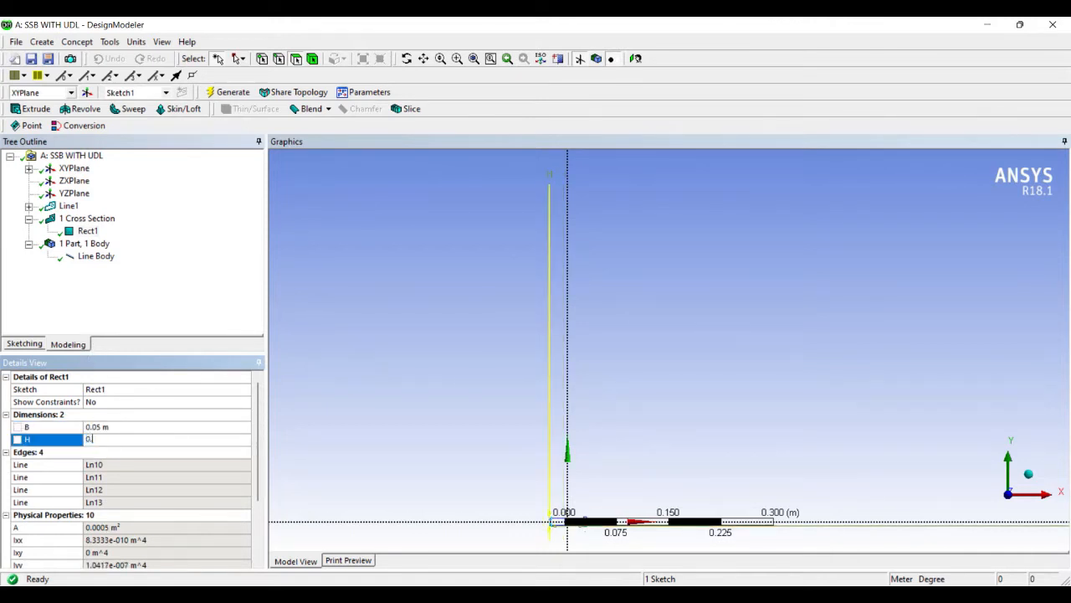
key("Return")
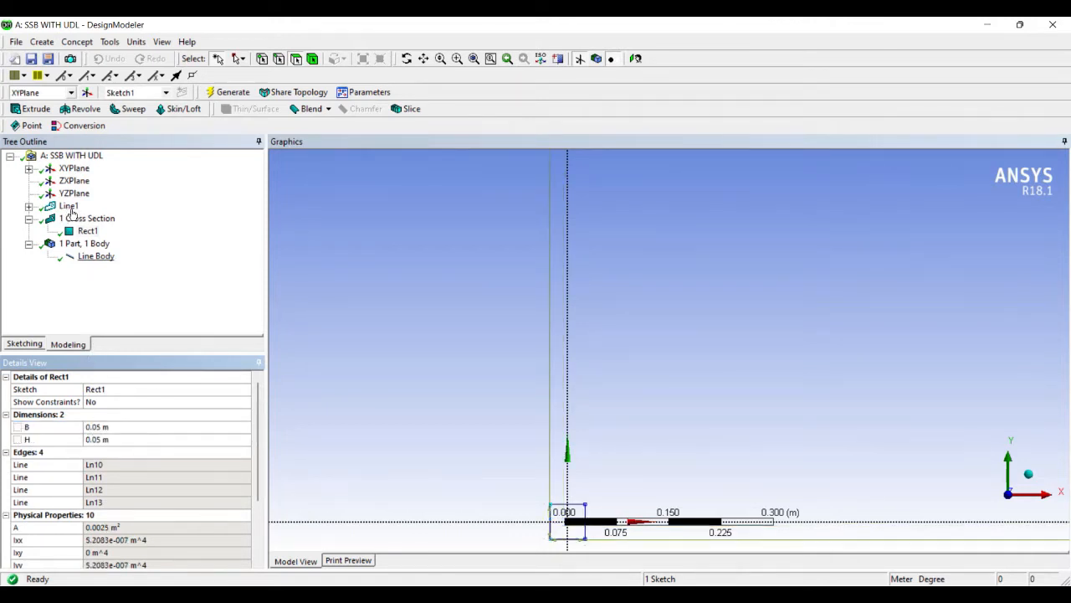
left_click(95, 256)
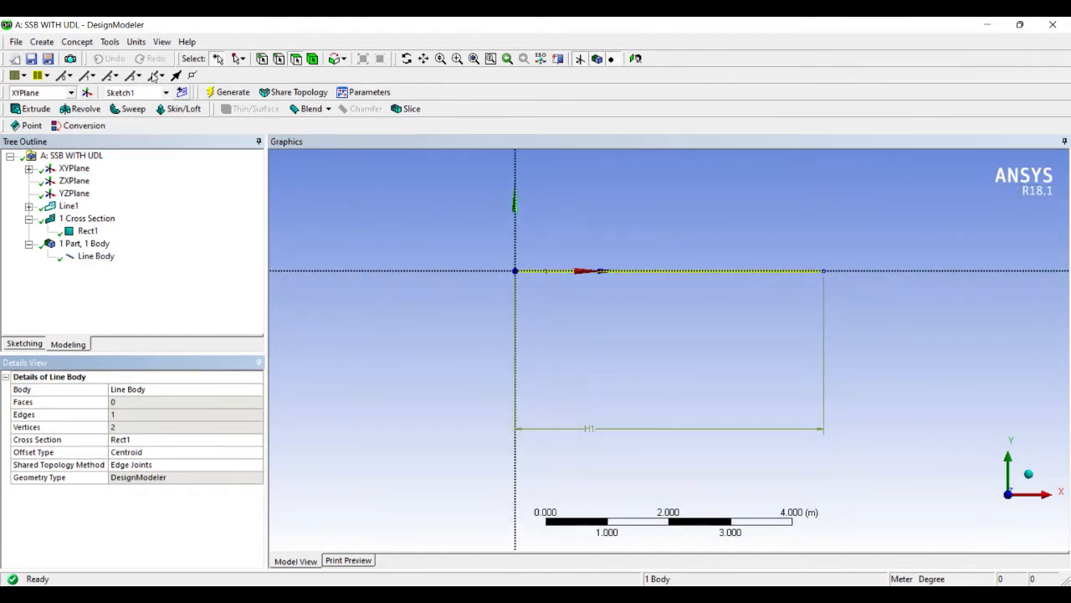
Close DesignModeler and return to the Workbench project schematic
left_click(160, 40)
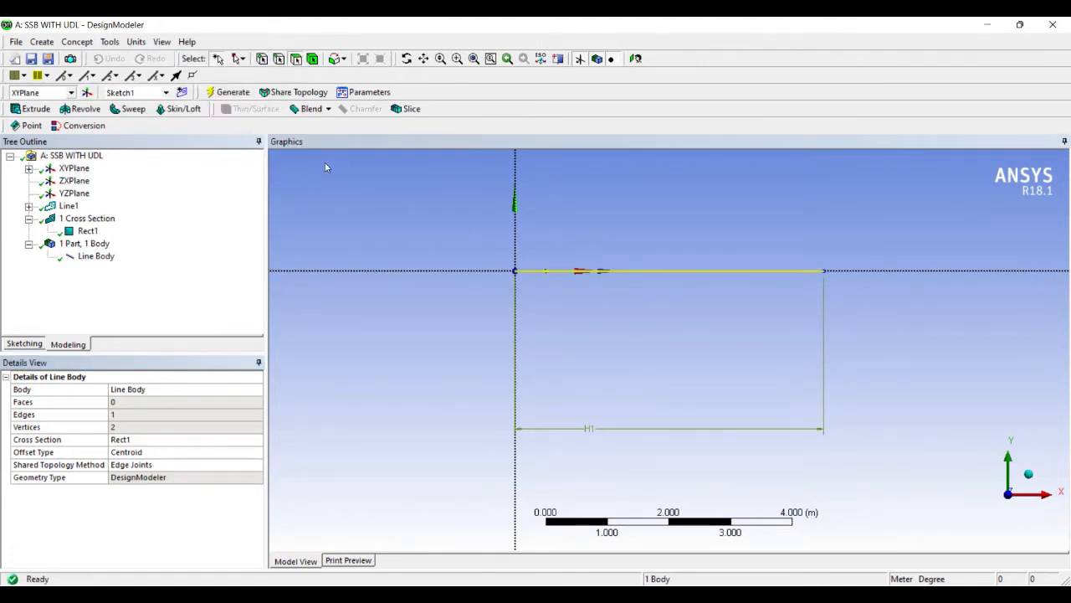
mouse_move(202, 264)
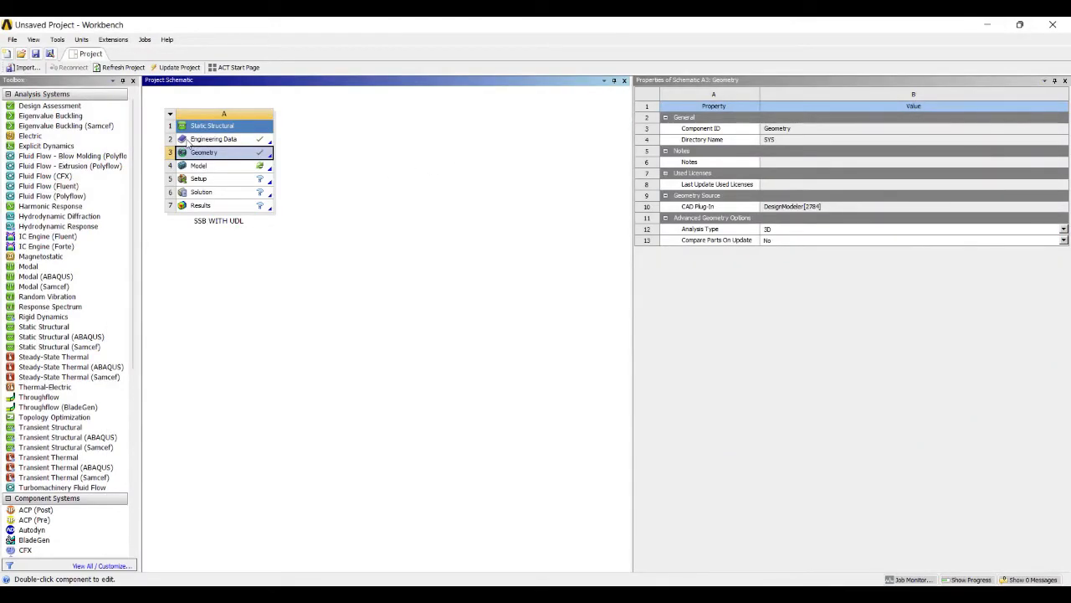
Launch Mechanical from the Model cell and show the line body's Structural Steel and Rect1 properties
double_click(198, 166)
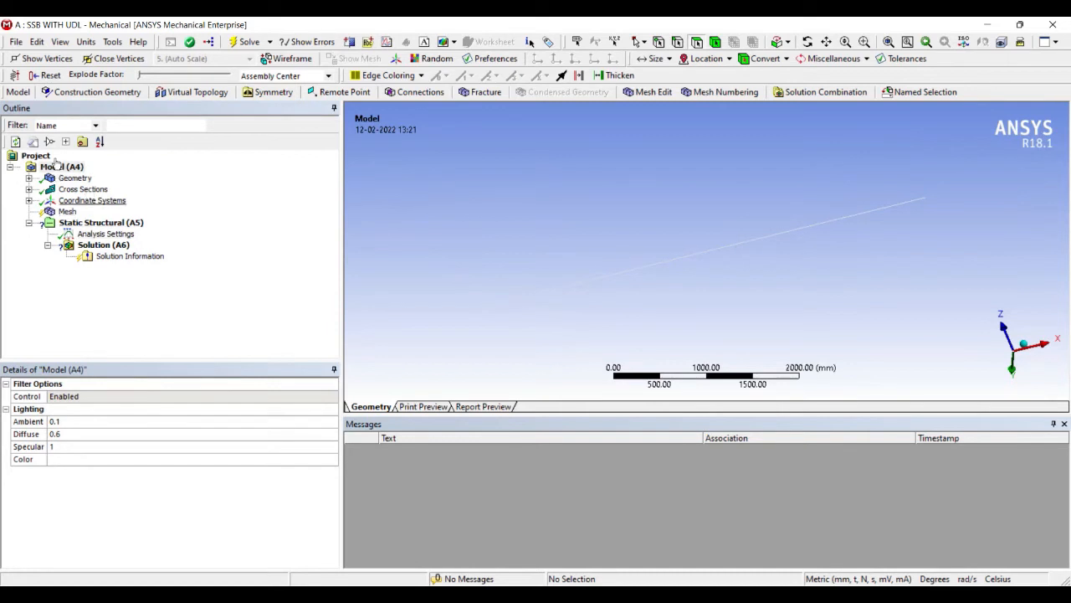
left_click(60, 166)
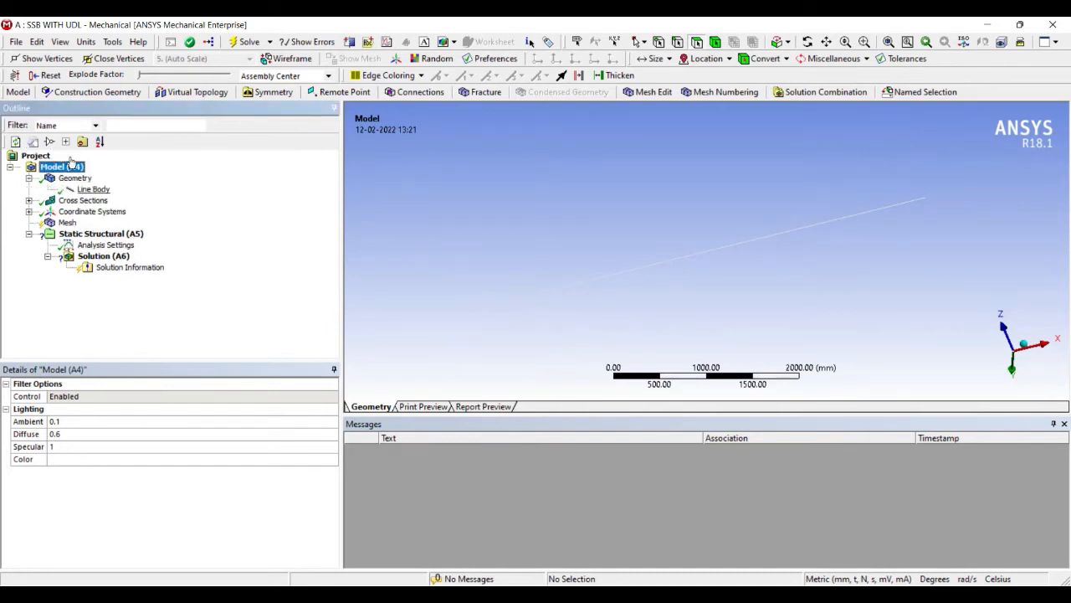
left_click(94, 187)
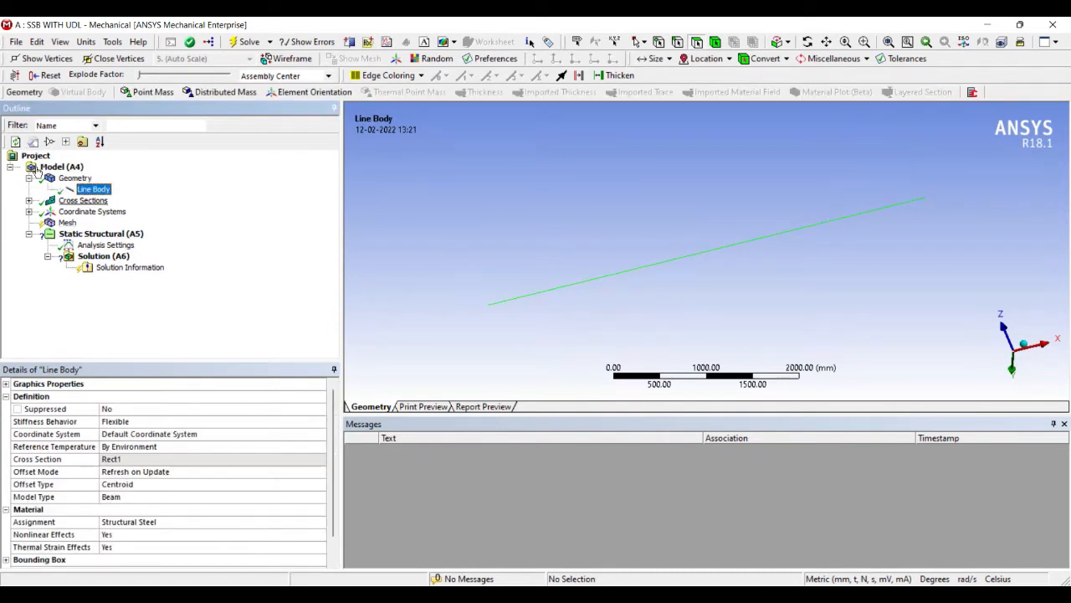
Set mesh sizing Relevance Center to Fine and generate the beam mesh
left_click(67, 220)
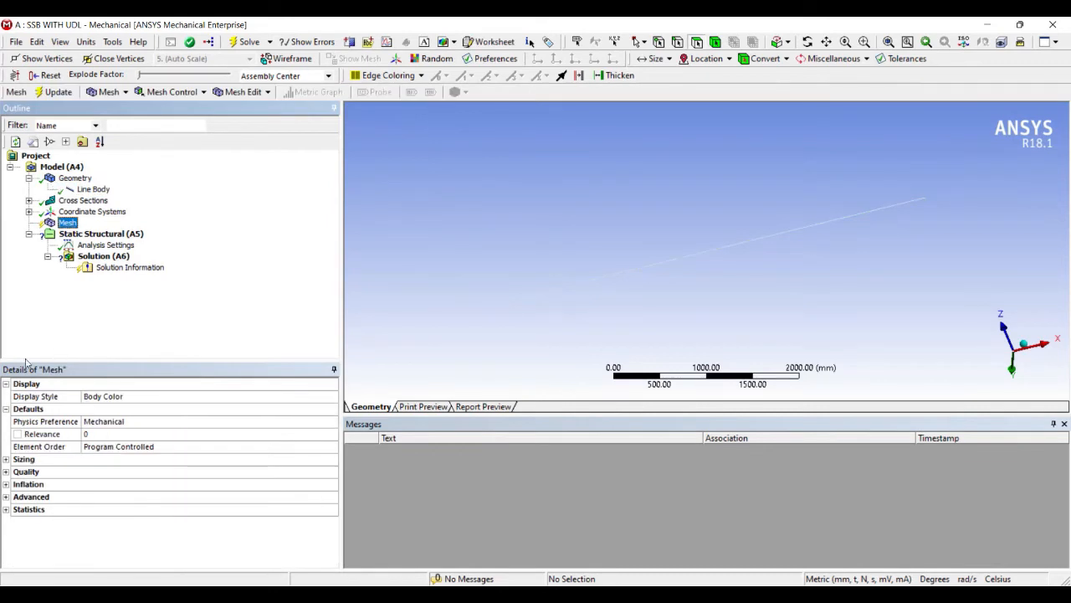
left_click(23, 458)
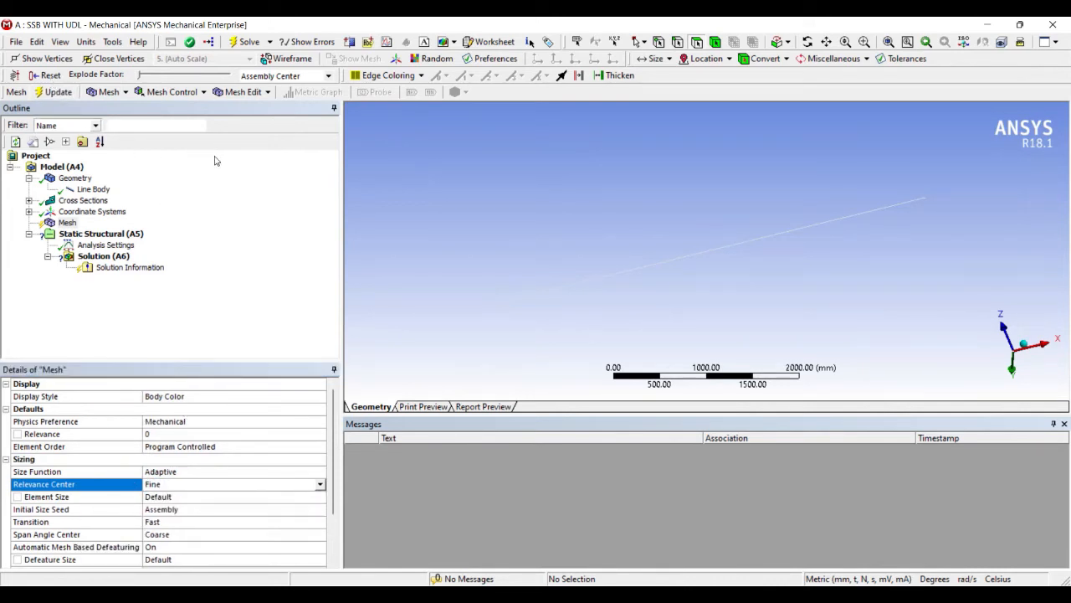
left_click(57, 92)
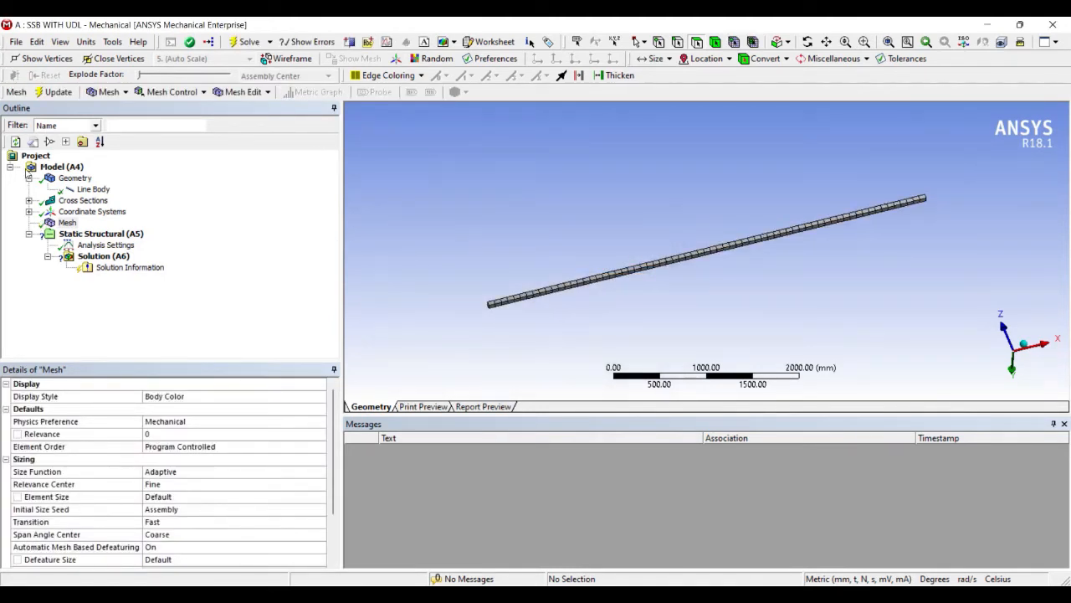
left_click(73, 177)
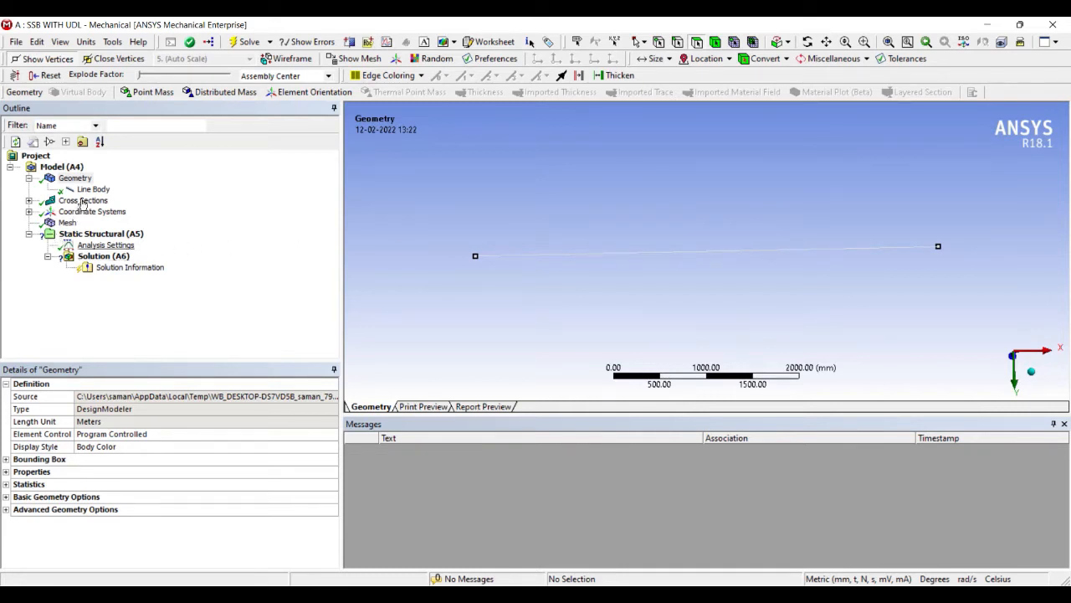
Show the Analysis Settings with the default single 1 s load step
left_click(105, 245)
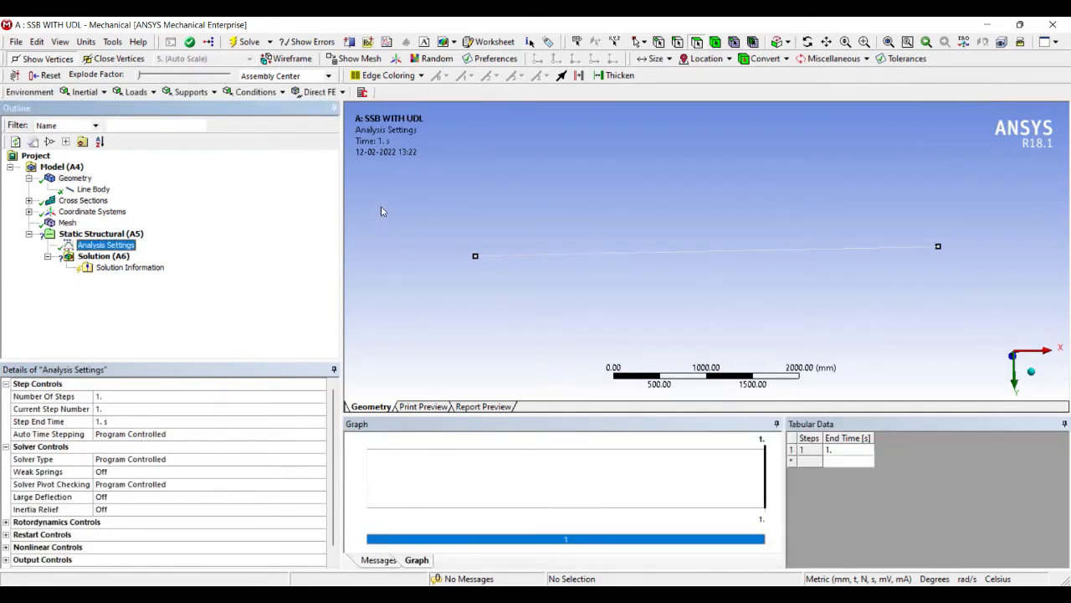
mouse_move(435, 218)
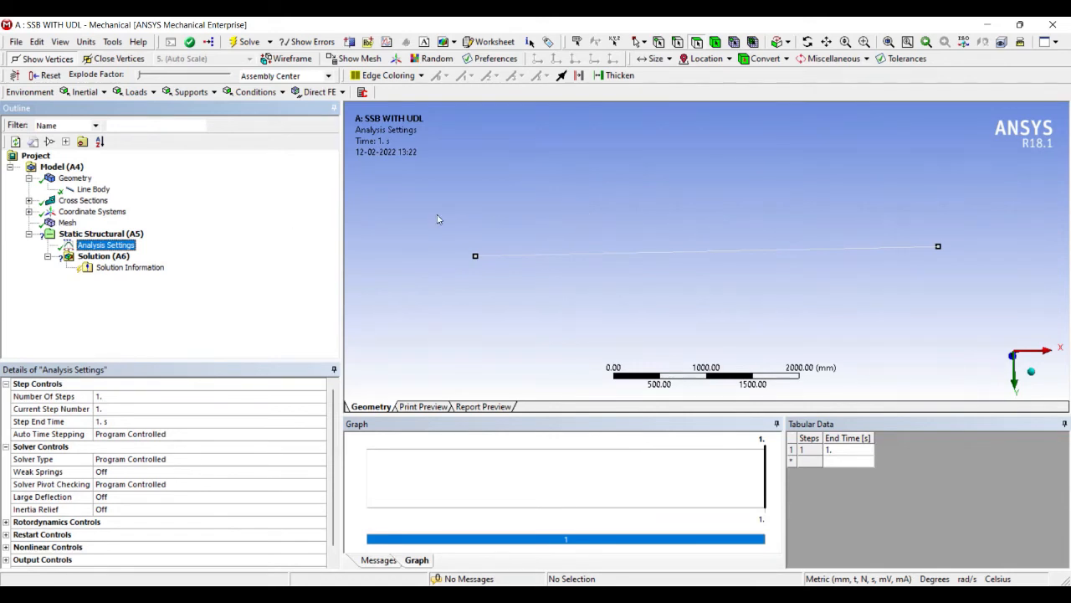
mouse_move(633, 208)
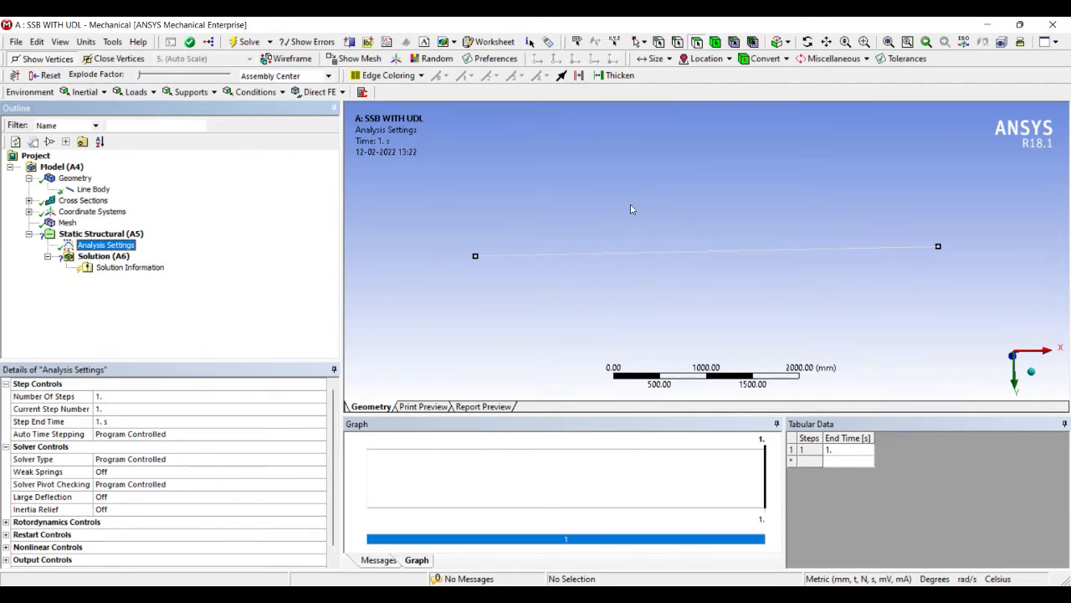
mouse_move(599, 200)
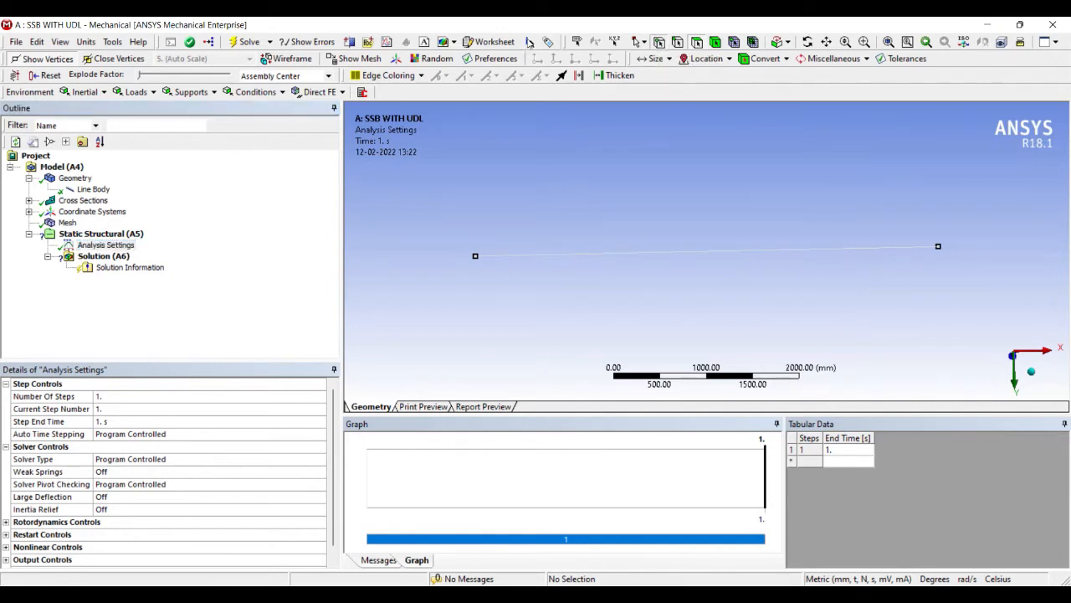
Apply Fixed Support and Fixed Support 2 to the beam's two end vertices
left_click(475, 254)
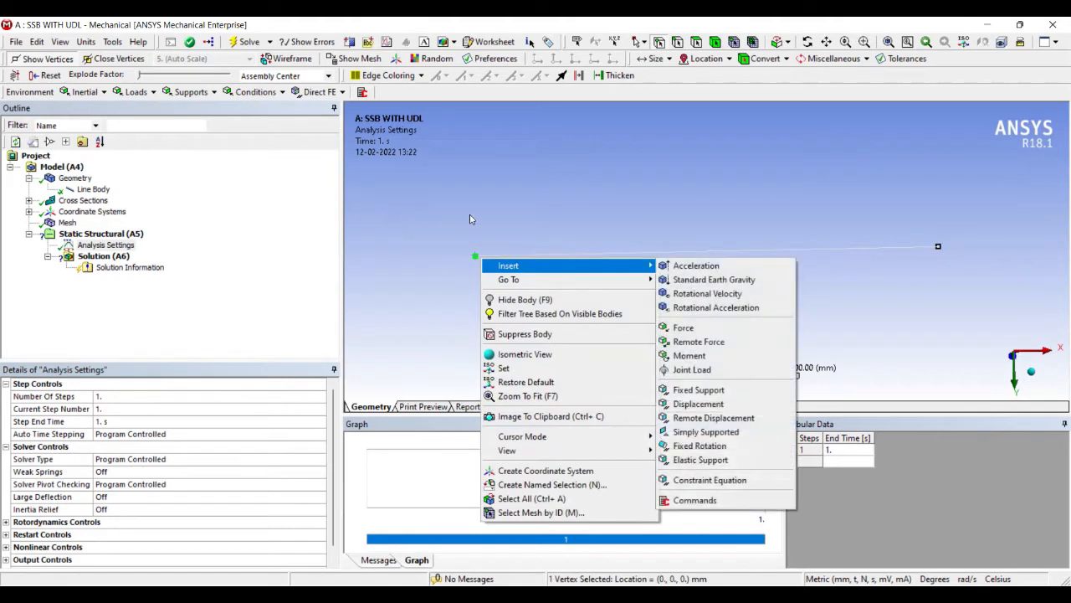
left_click(698, 388)
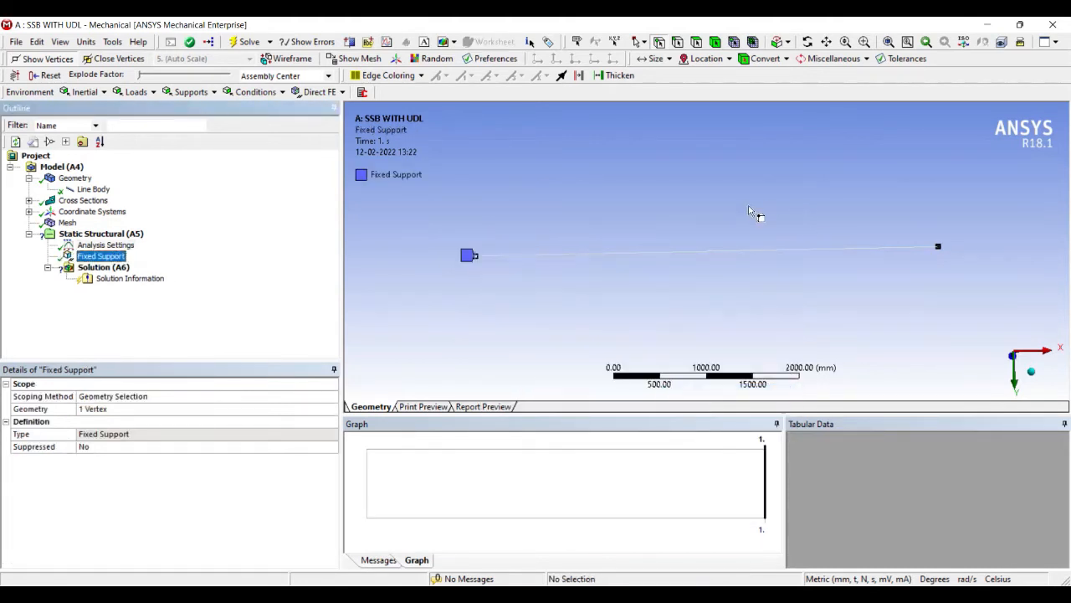
right_click(763, 271)
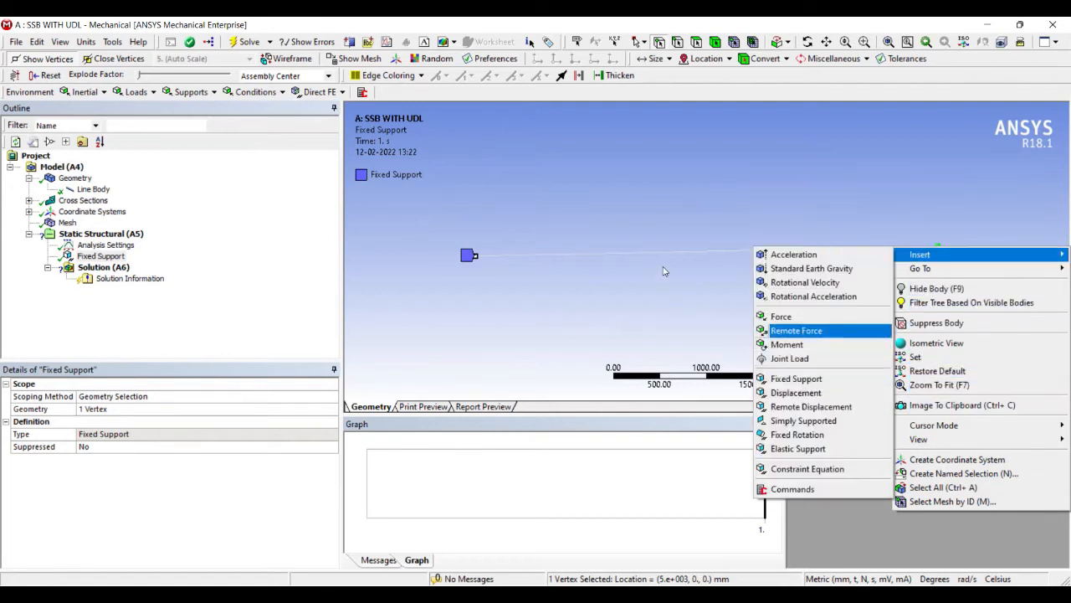
left_click(796, 379)
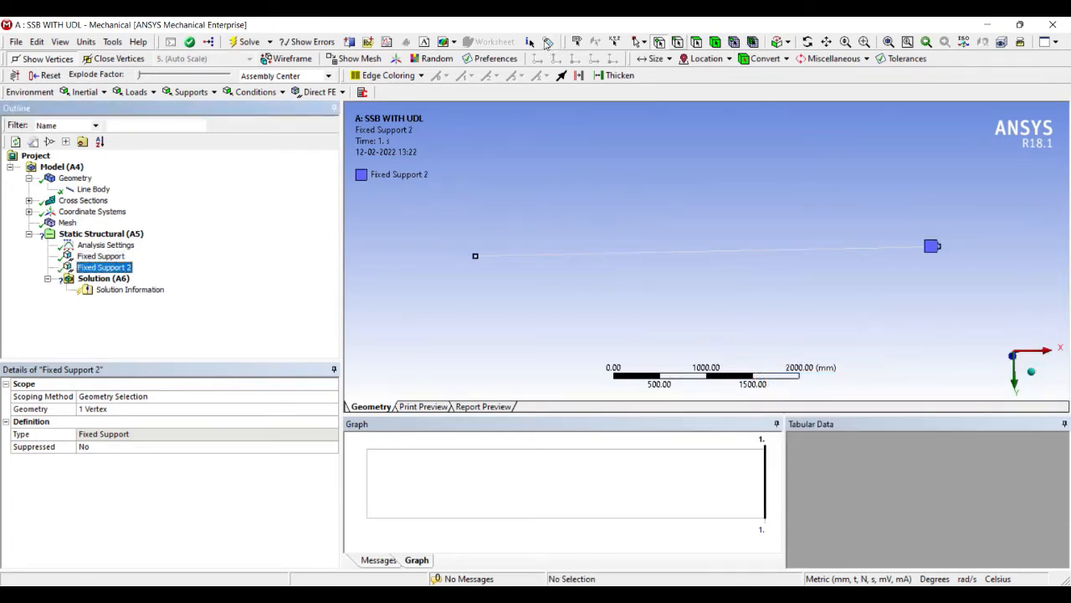
left_click(703, 254)
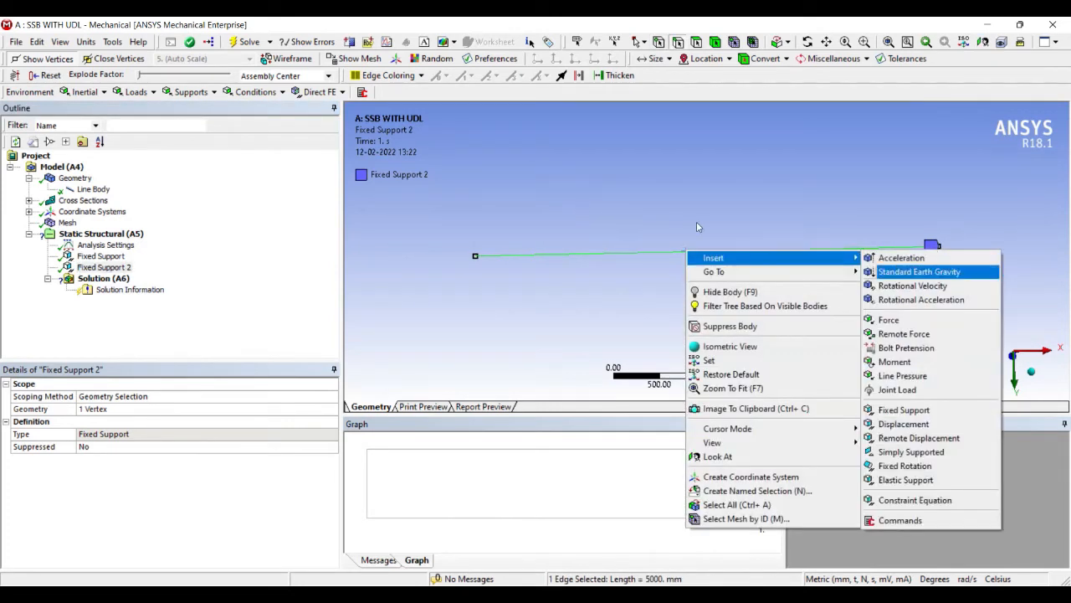
Apply a -300 N Z-component force on the beam edge and move to the Solution branch
left_click(887, 318)
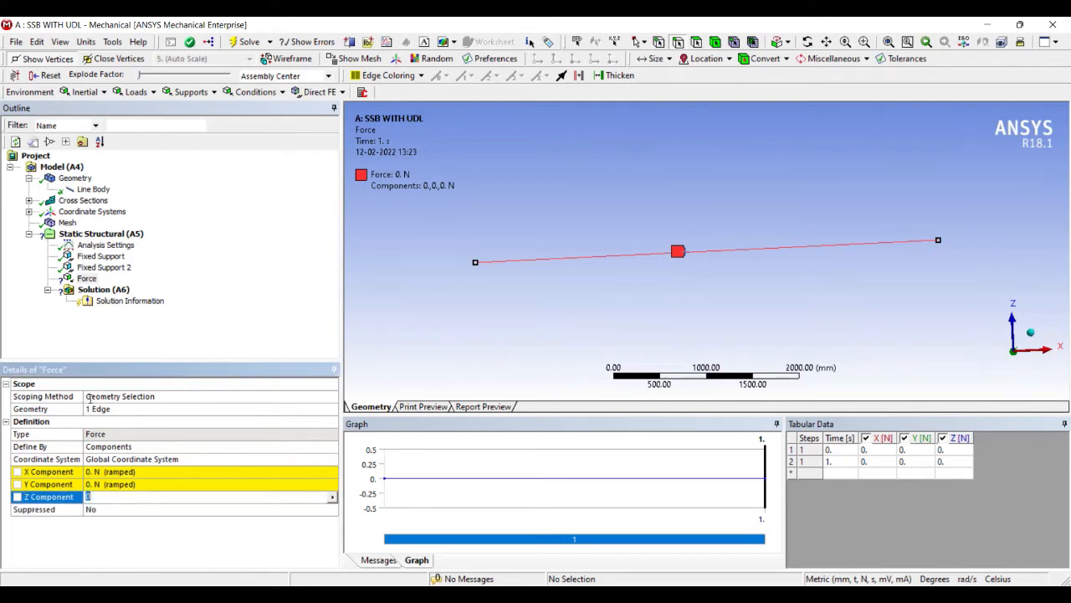
type("-300. N (ramped")
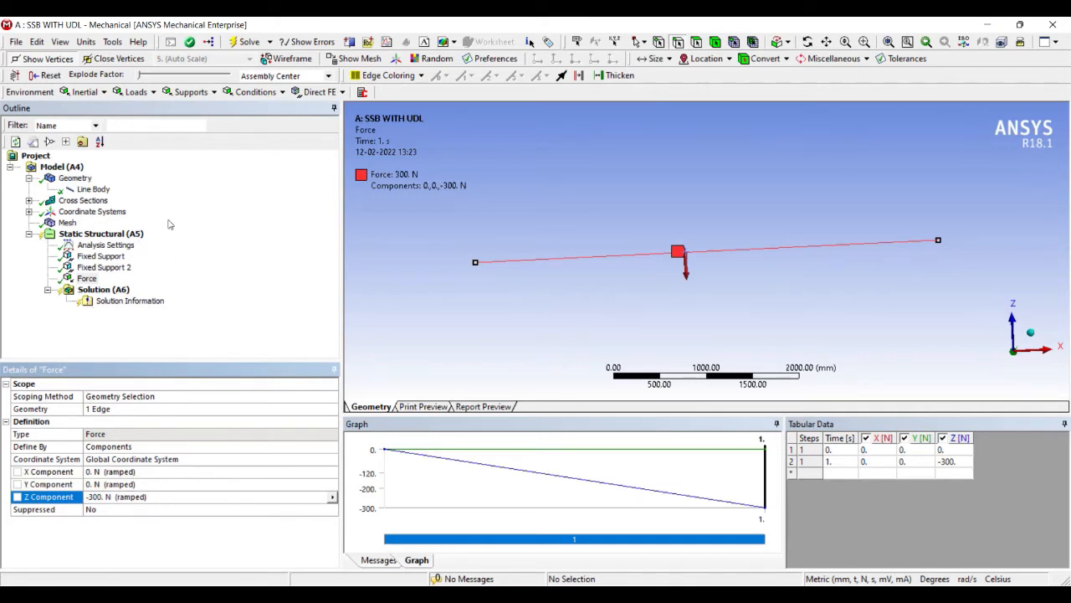
mouse_move(193, 279)
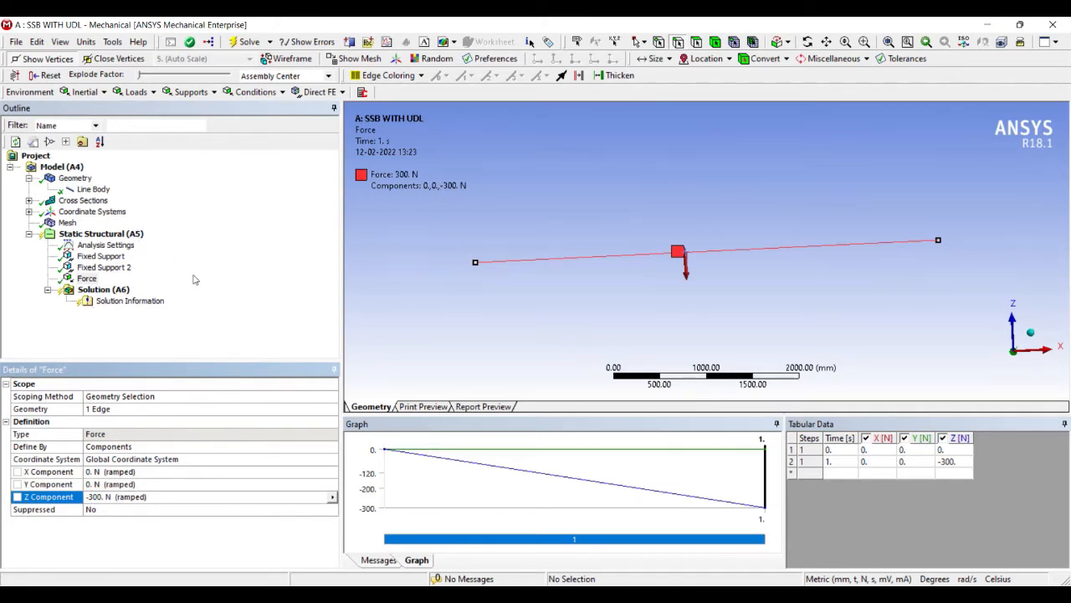
left_click(104, 288)
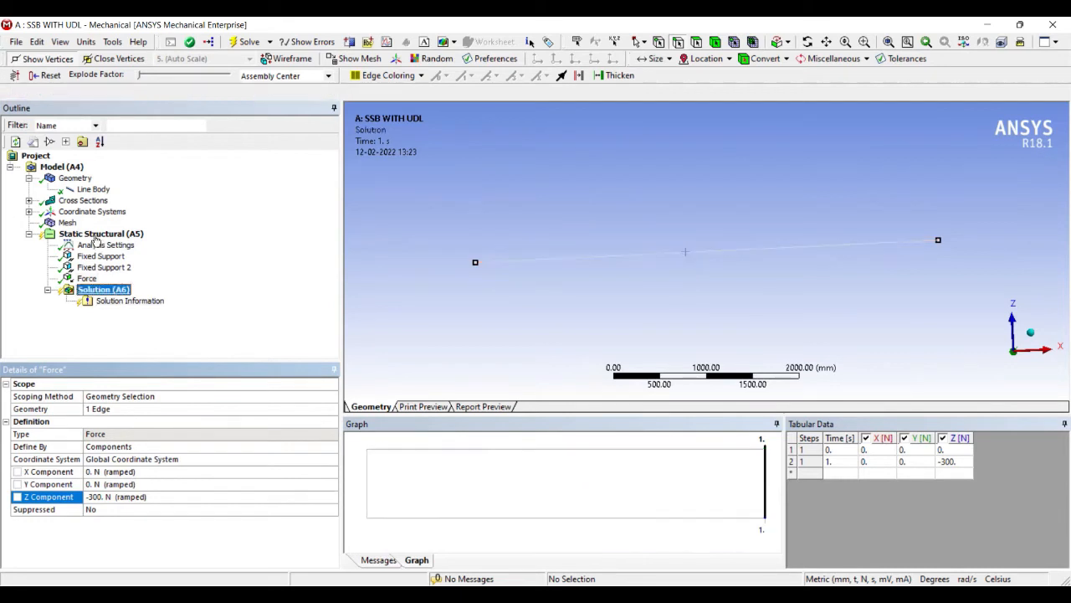
Add a Directional Deformation result under Solution
right_click(104, 288)
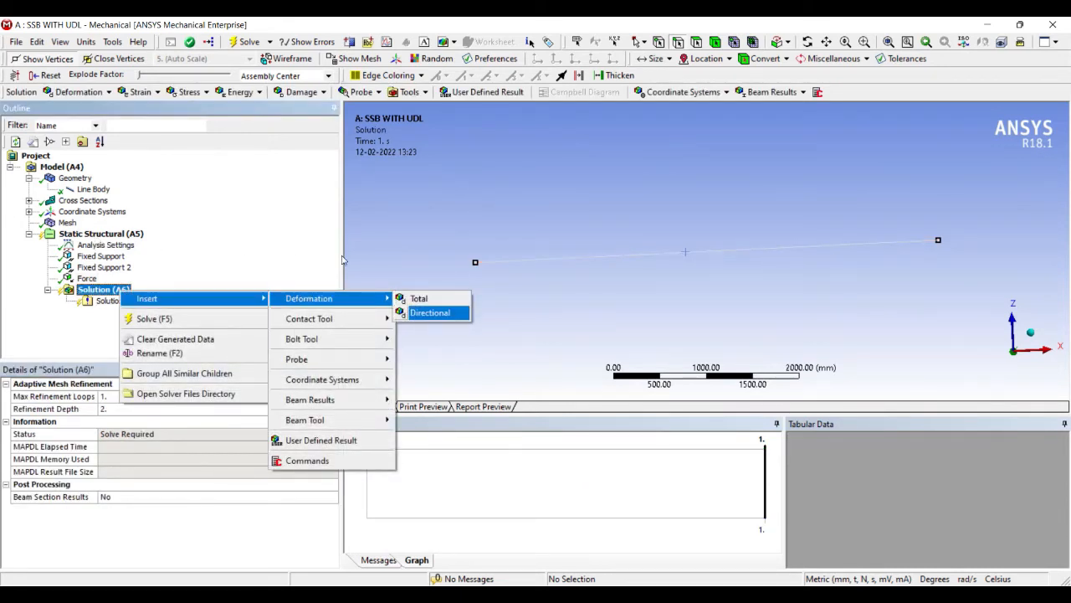
left_click(429, 313)
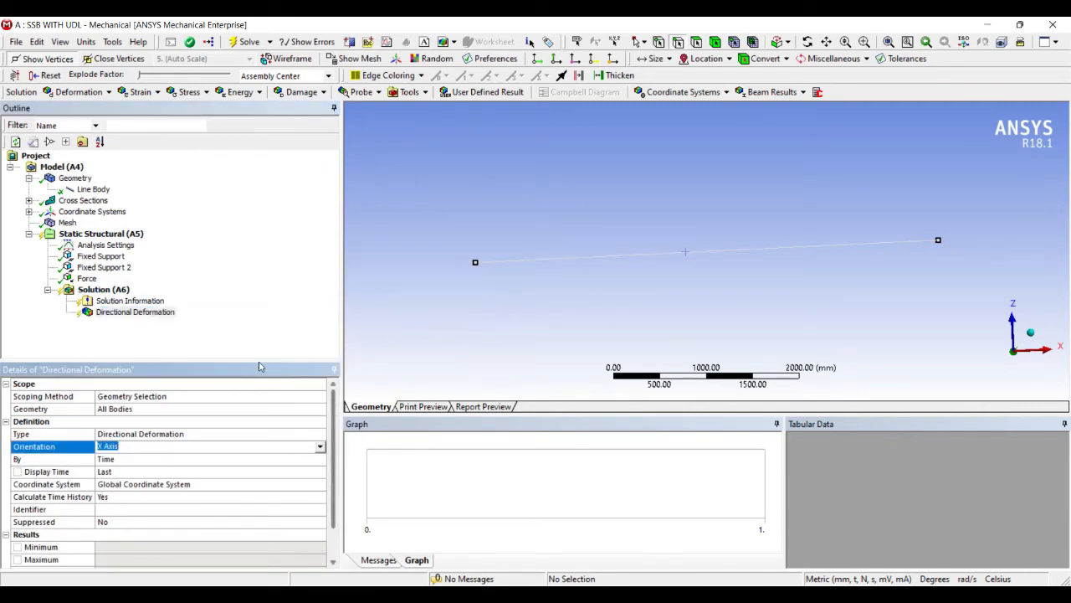
left_click(104, 288)
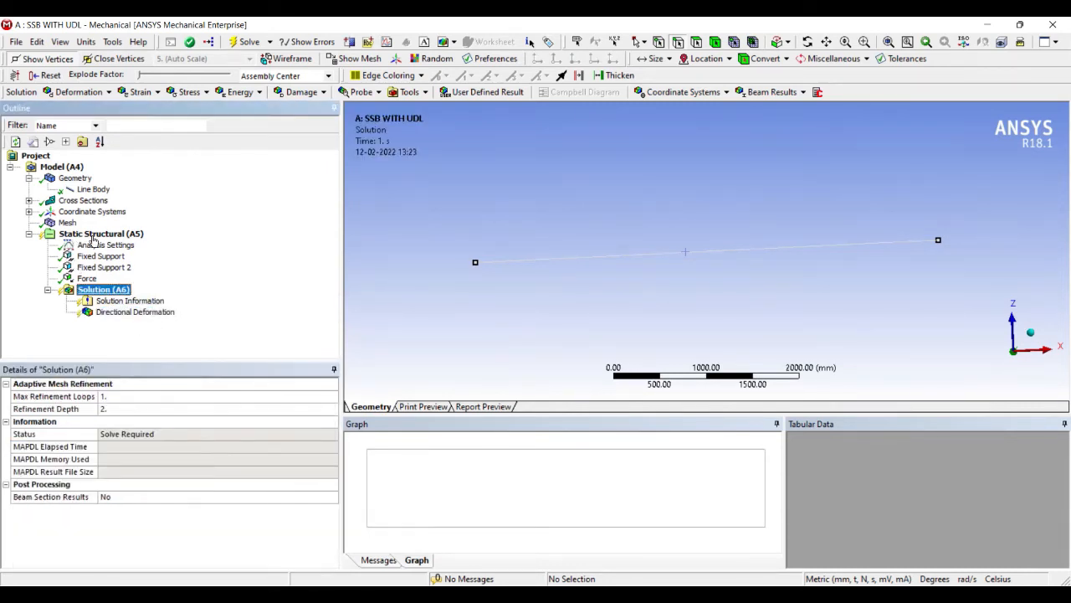
right_click(104, 288)
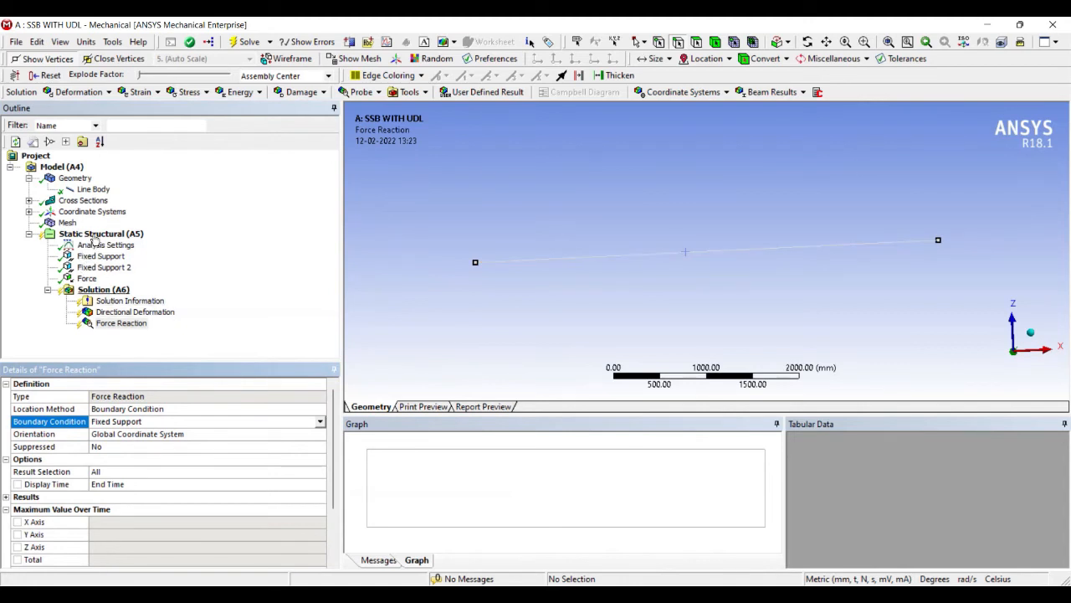
Add a second Force Reaction probe reporting the reaction at Fixed Support 2, then solve
right_click(104, 288)
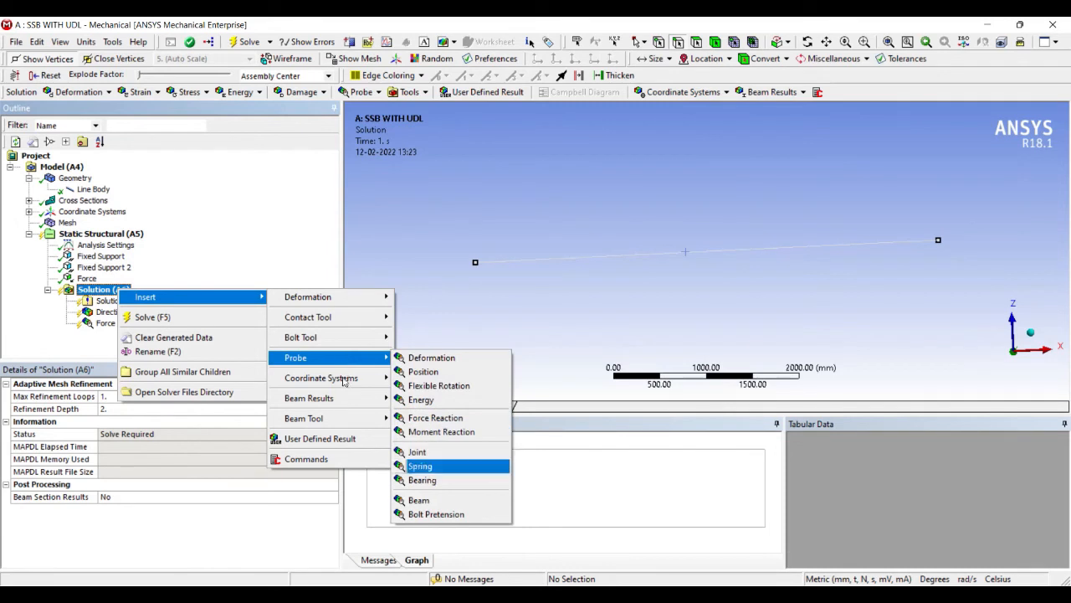
left_click(435, 417)
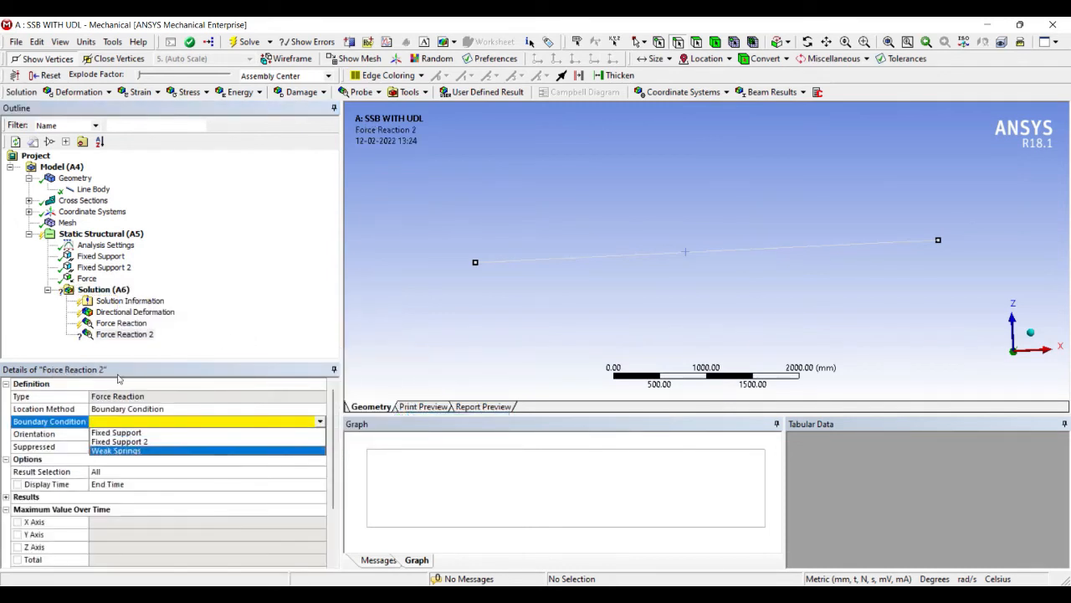
left_click(119, 441)
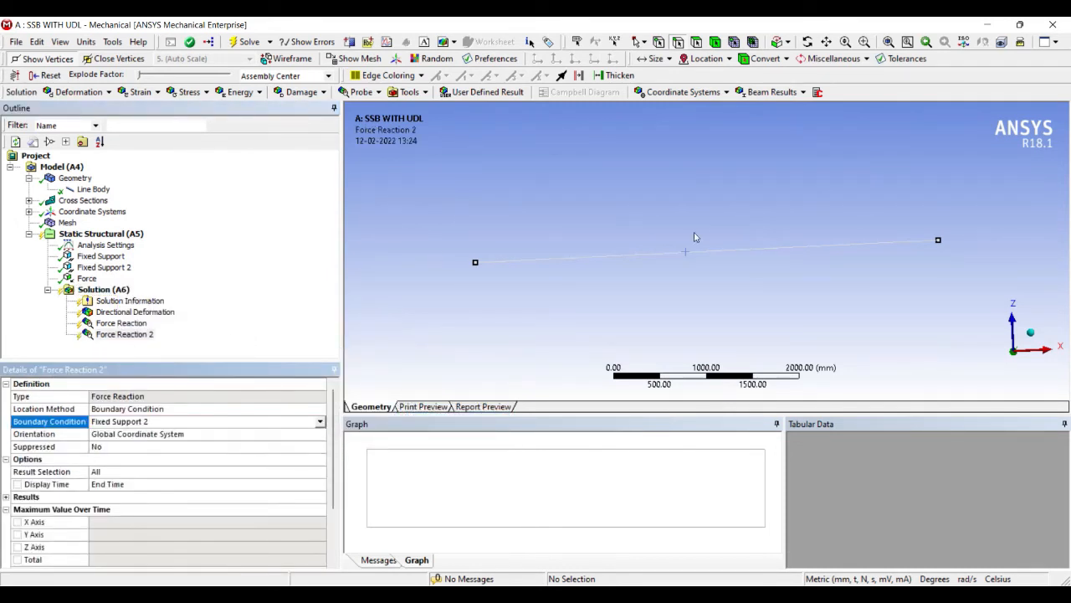
left_click(104, 288)
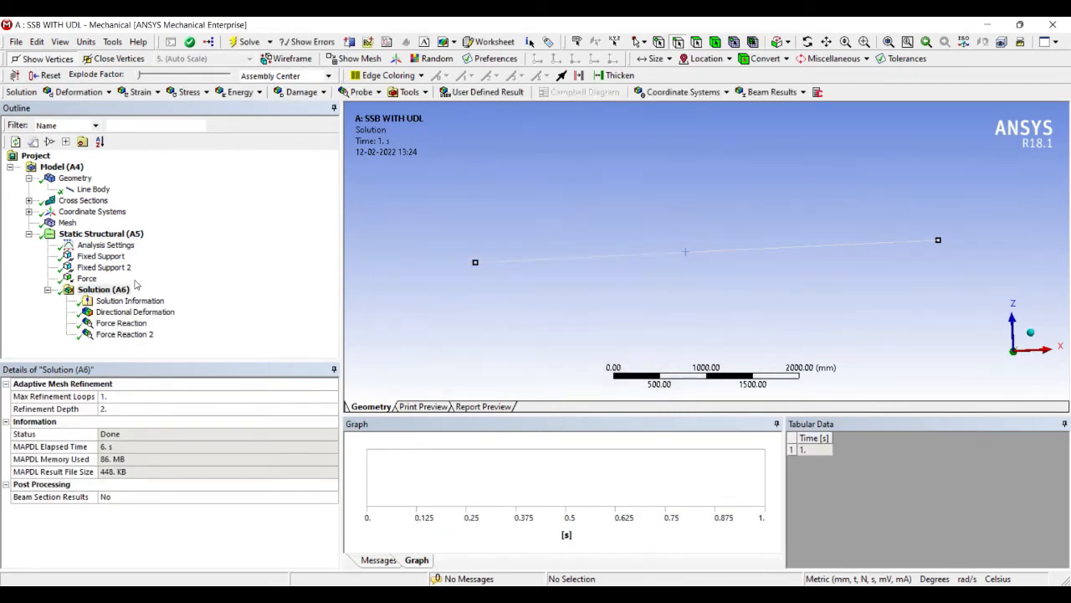
Display the Z-direction deformation contour (min about -0.938 mm at midspan) and play its animation
left_click(134, 312)
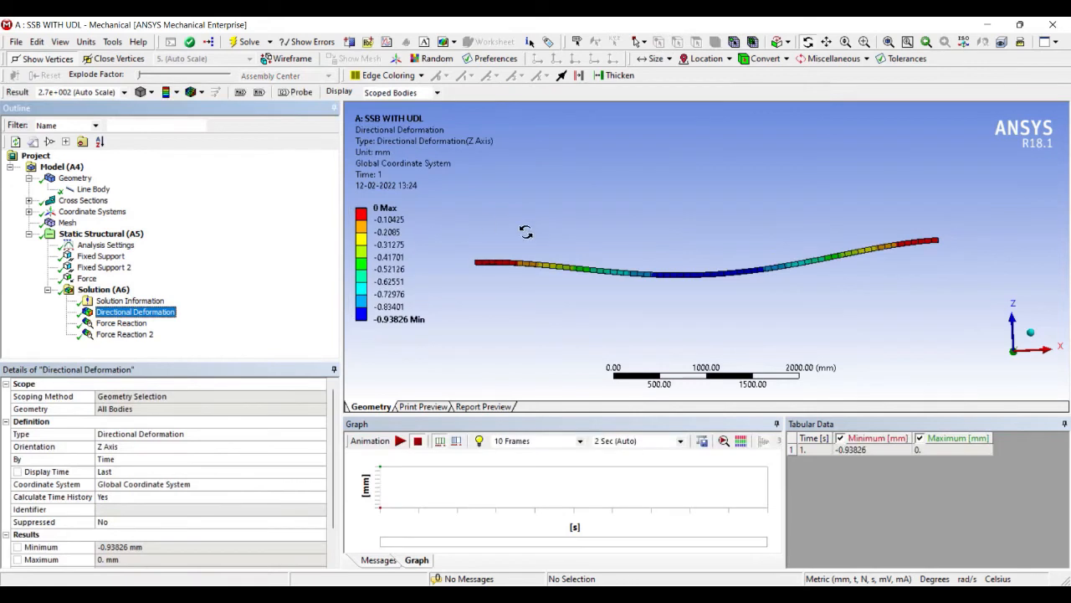
left_click(400, 442)
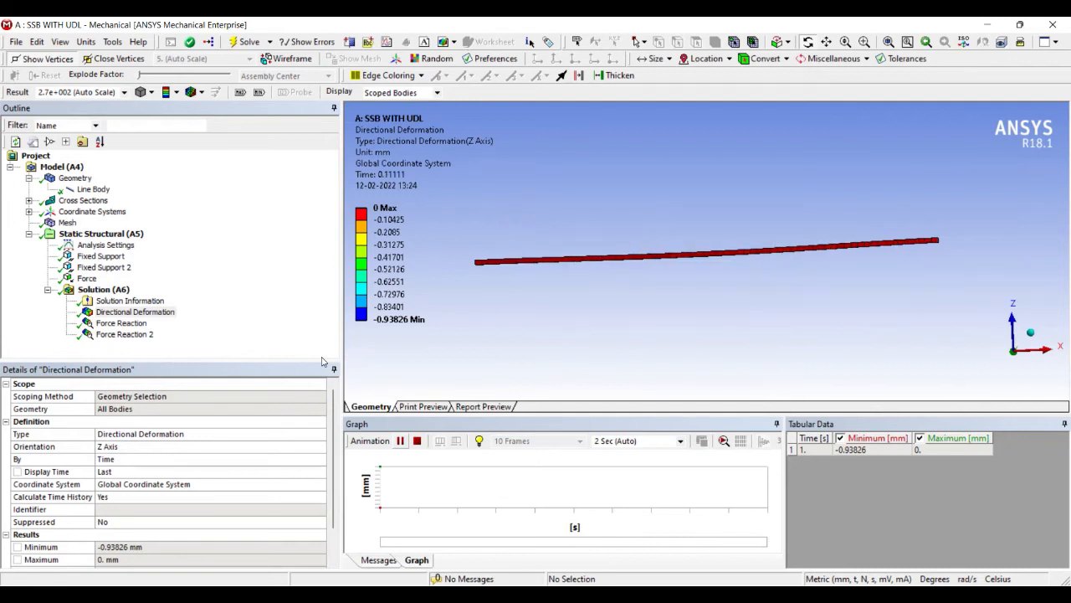
left_click(400, 442)
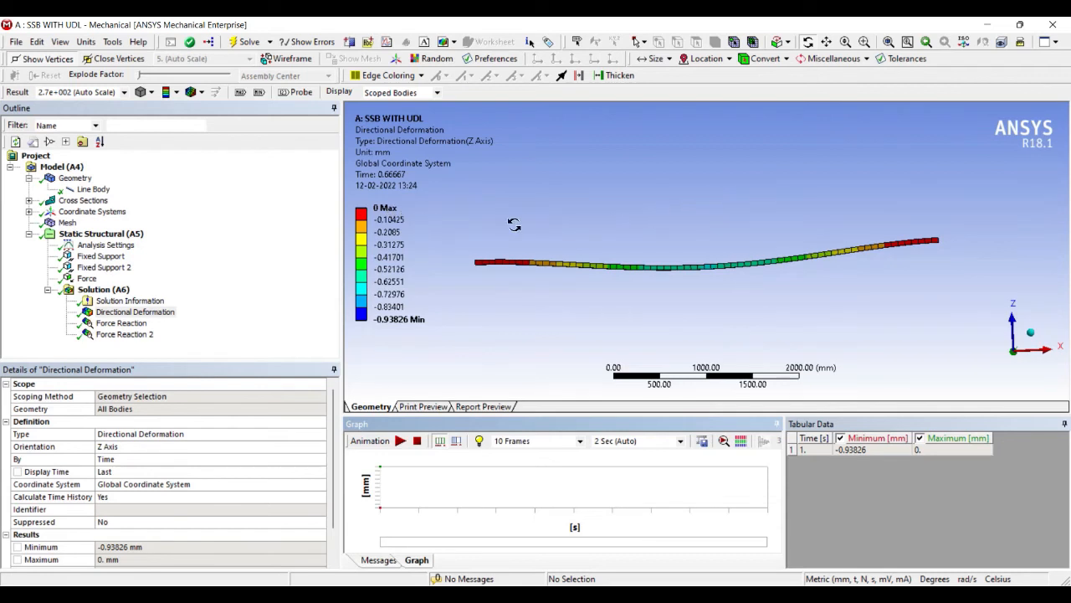
mouse_move(27, 313)
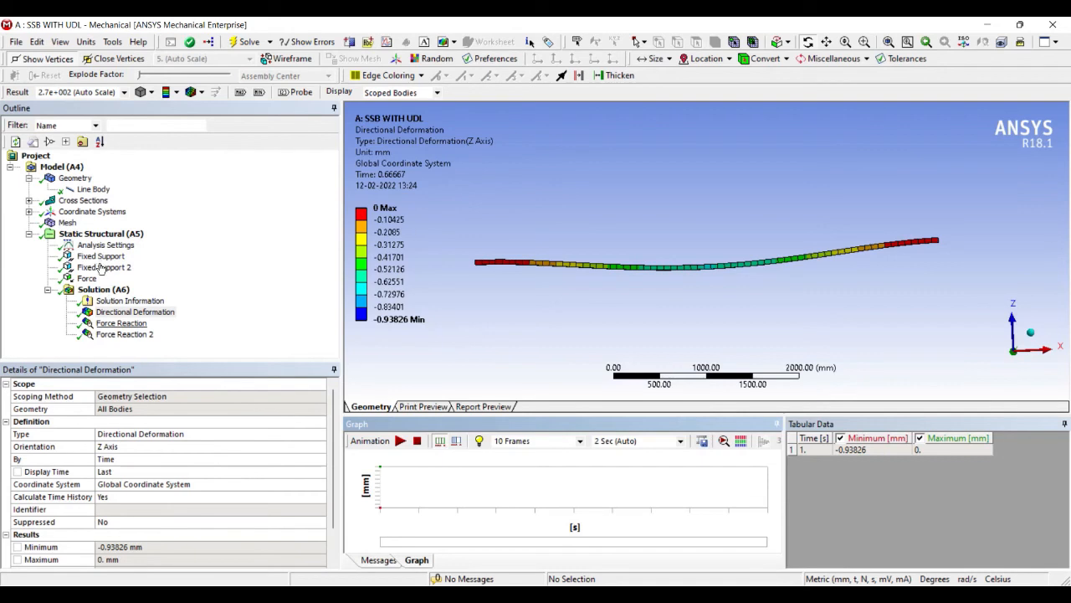
Read Force Reaction and Force Reaction 2, each showing a 150 N Z reaction
left_click(120, 324)
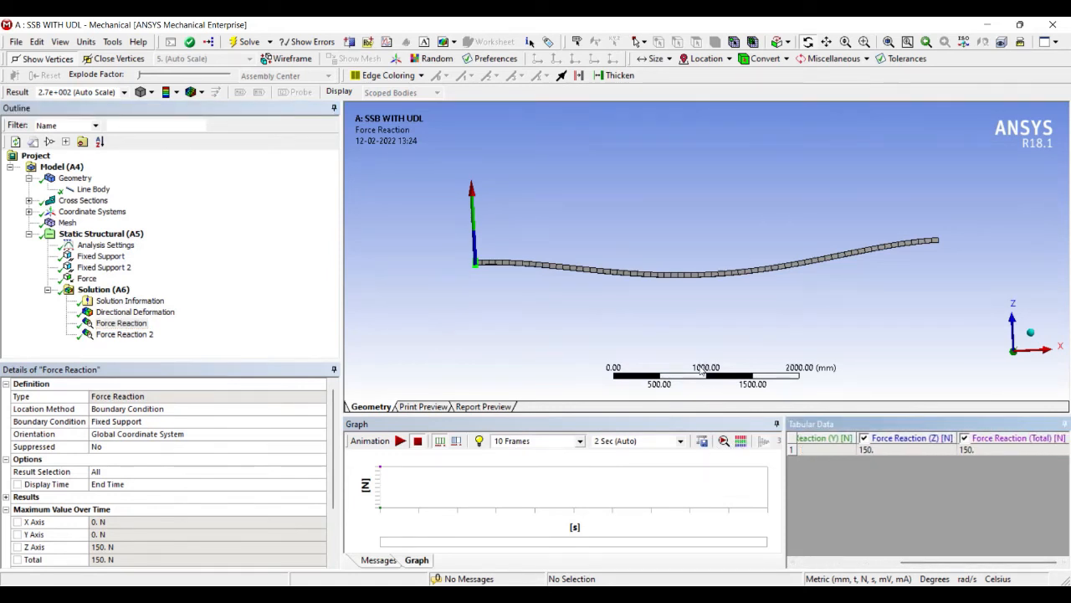
left_click(124, 335)
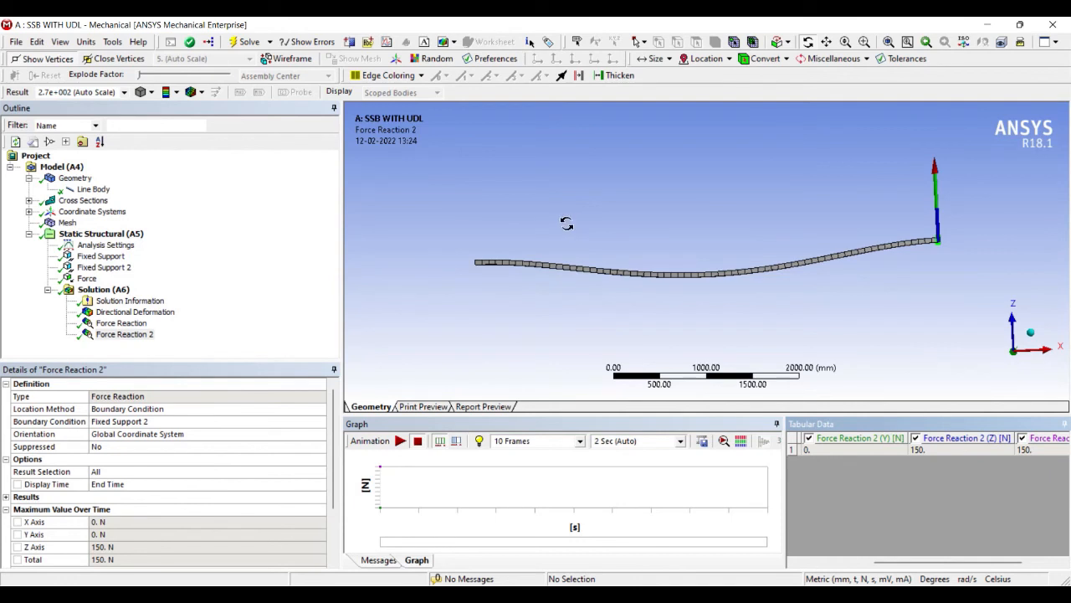
mouse_move(391, 221)
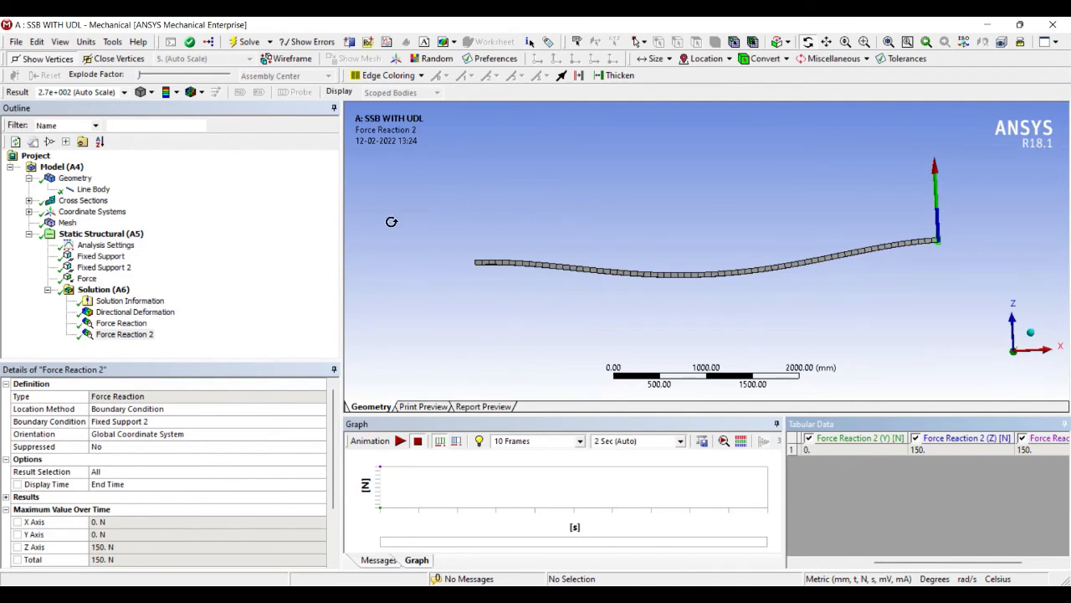
mouse_move(794, 174)
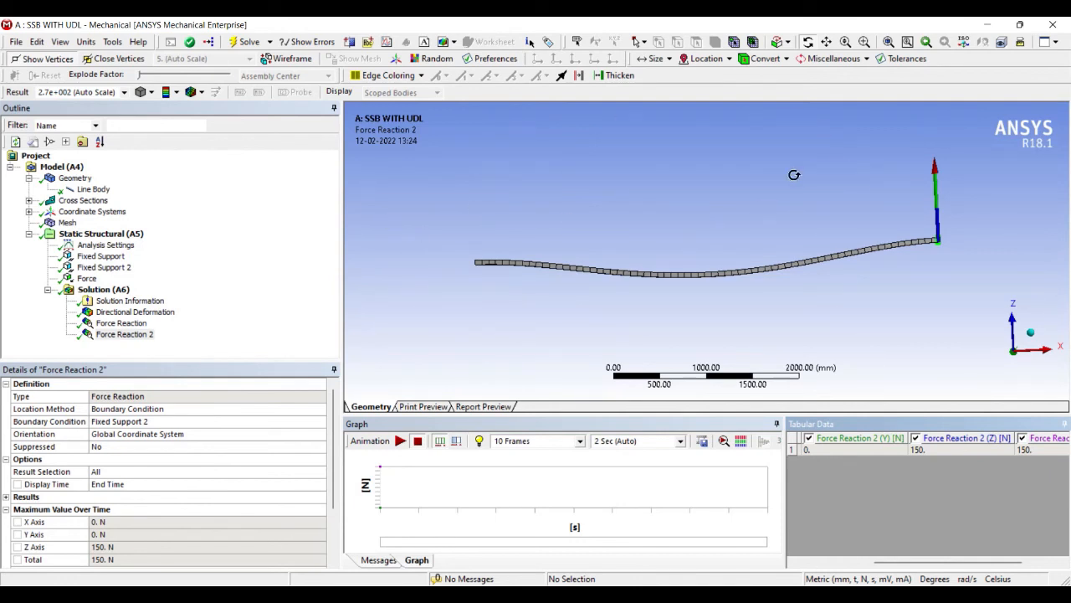
mouse_move(438, 181)
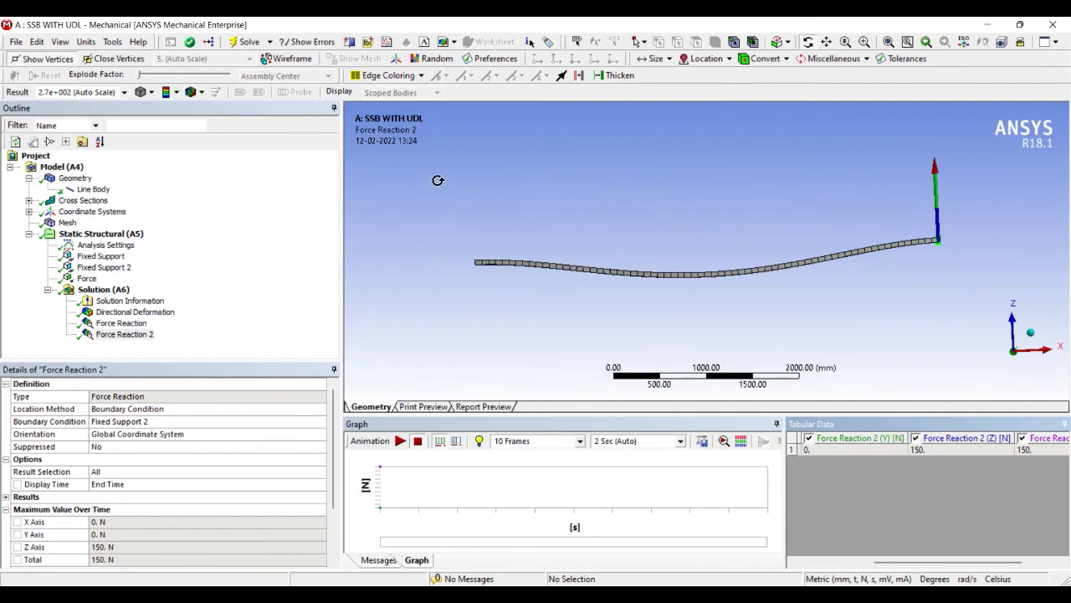
mouse_move(556, 210)
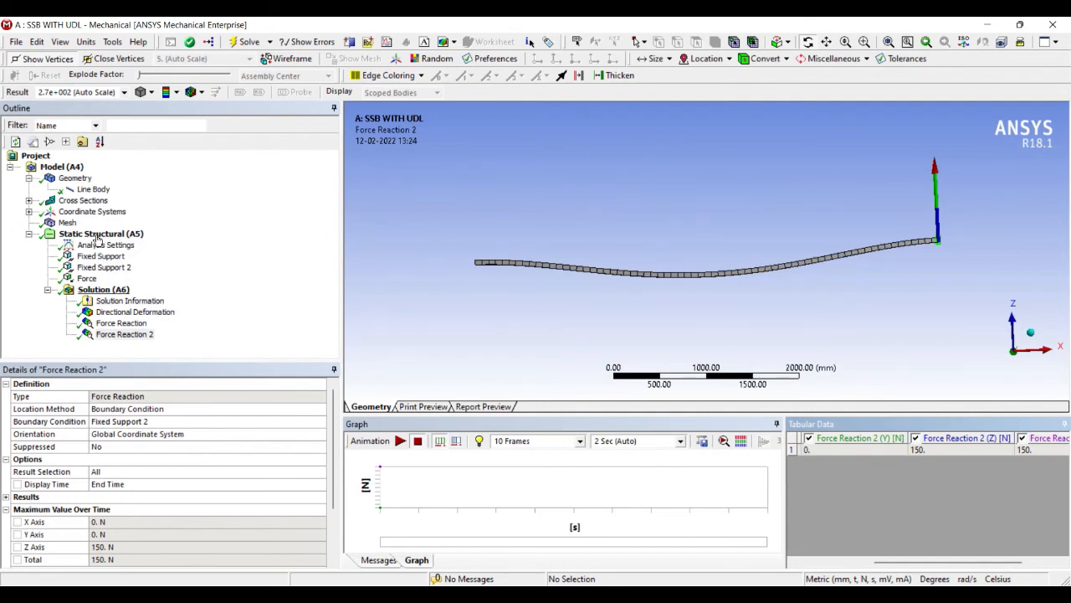
Insert a Beam Tool with Direct, Minimum Combined and Maximum Combined Stress results
right_click(104, 288)
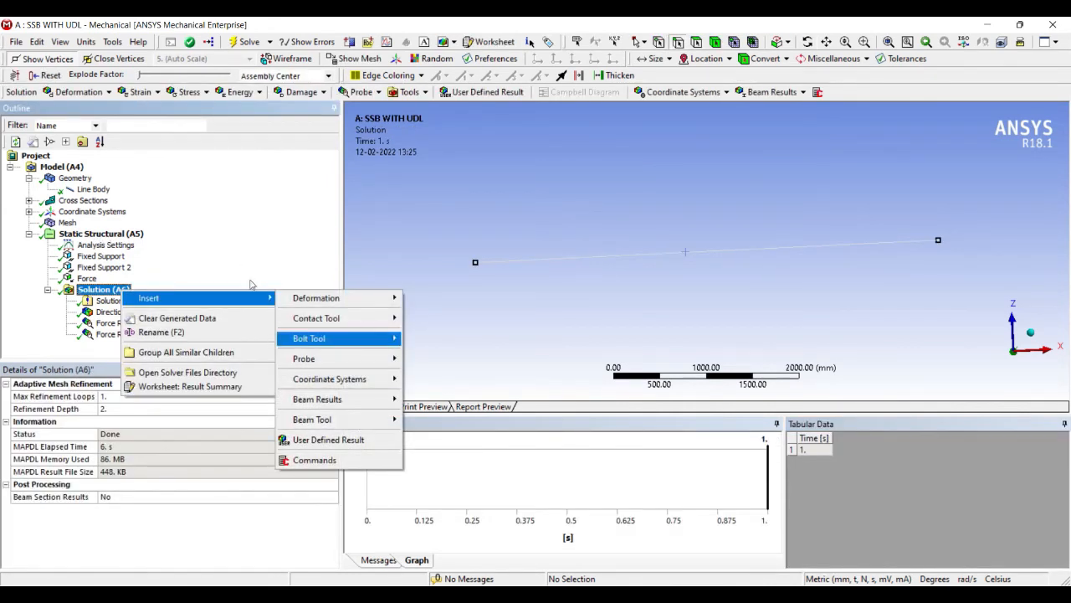
mouse_move(312, 418)
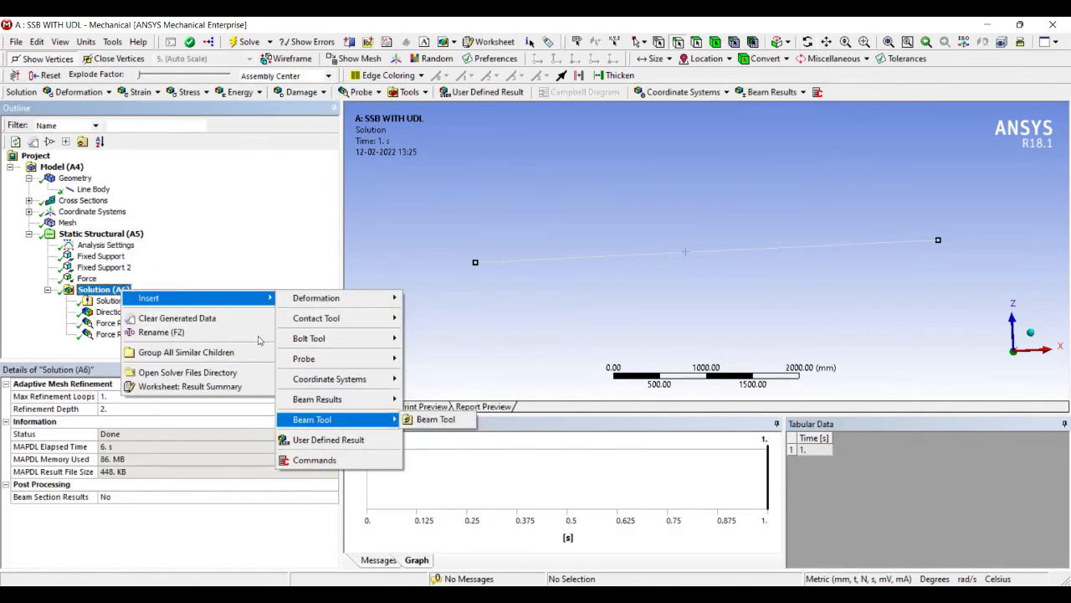
left_click(435, 418)
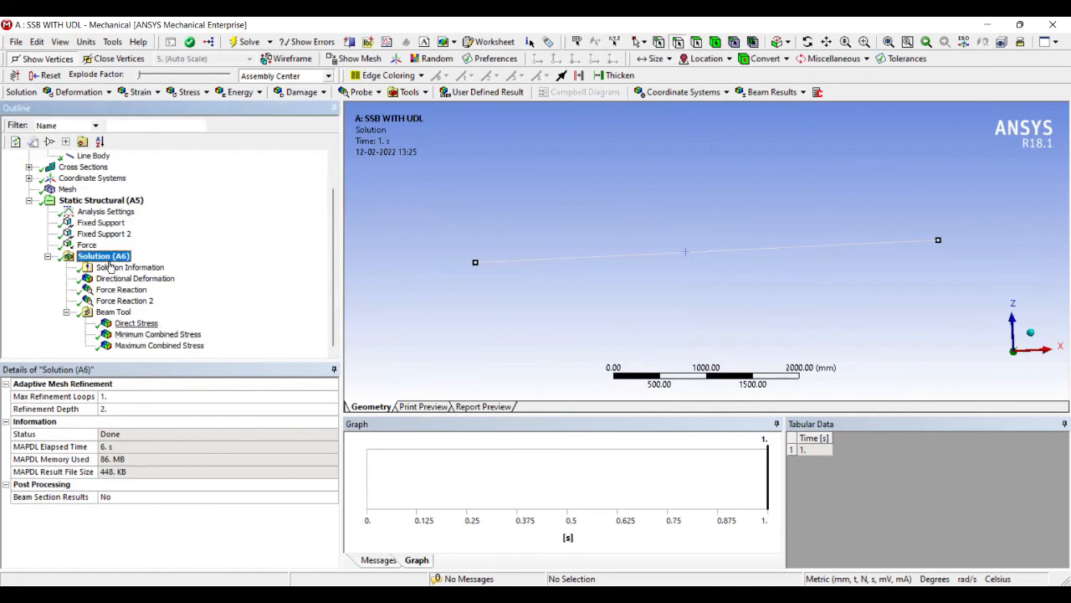
Review direct stress 0 MPa and combined stresses of -5.9987 and 5.9987 MPa
left_click(136, 323)
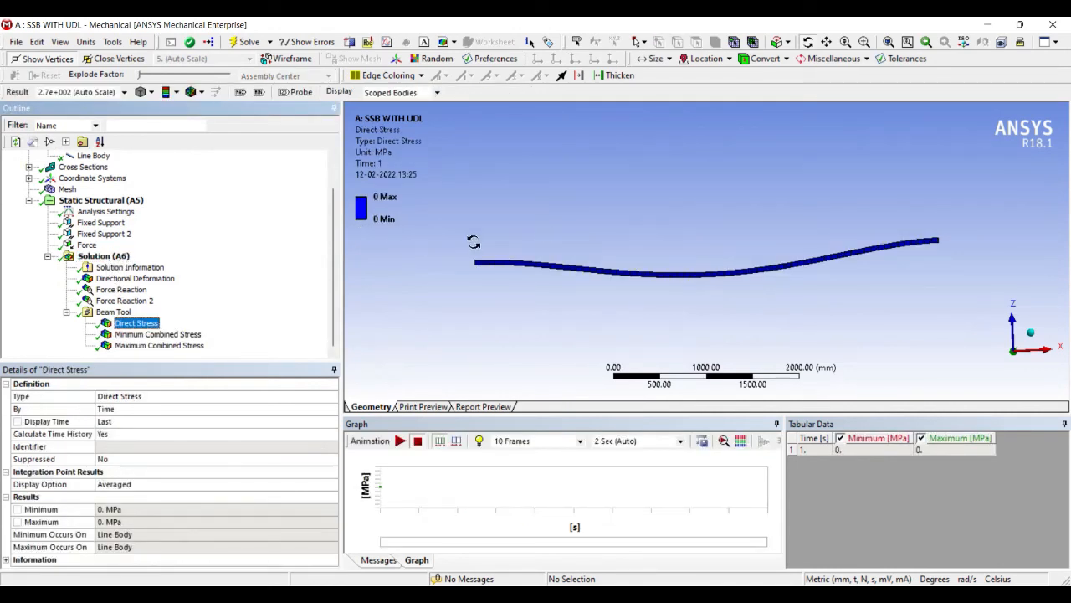
left_click(157, 335)
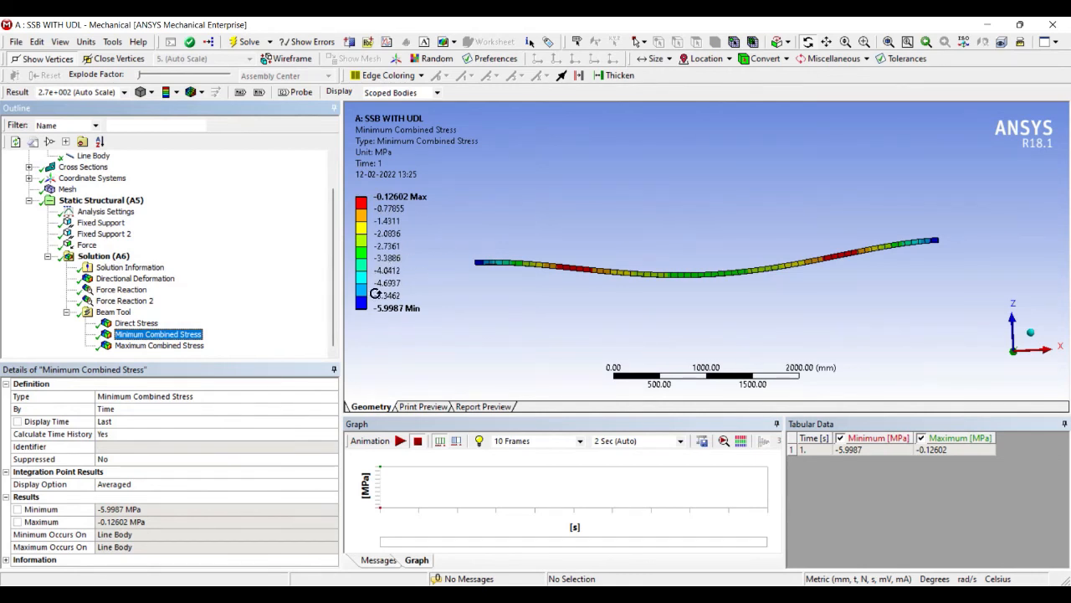
left_click(159, 345)
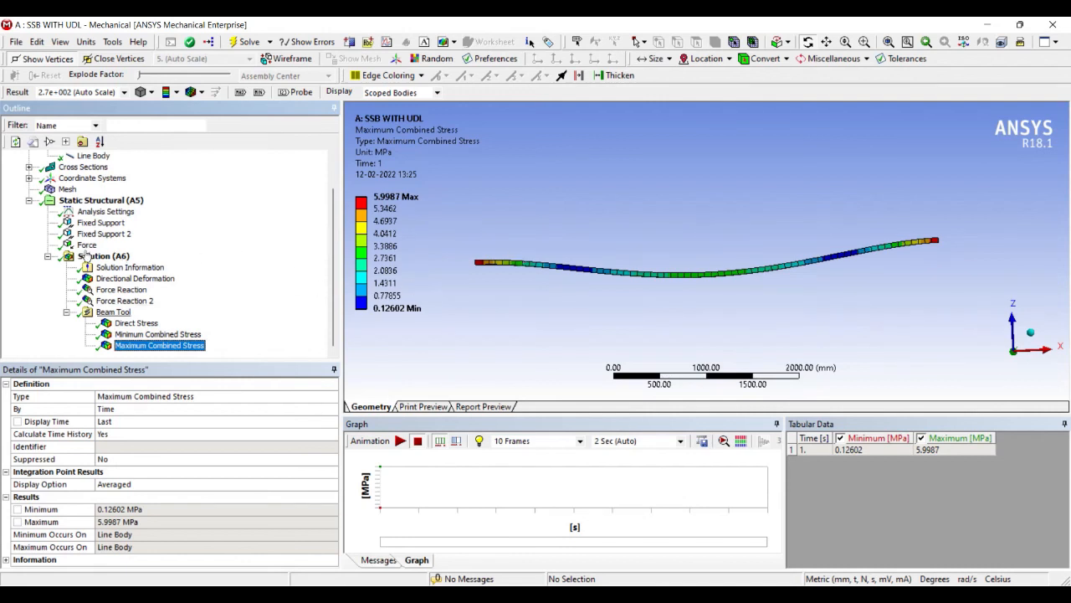
Return through the solution summary and redisplay the Z-direction deformation contour
left_click(104, 254)
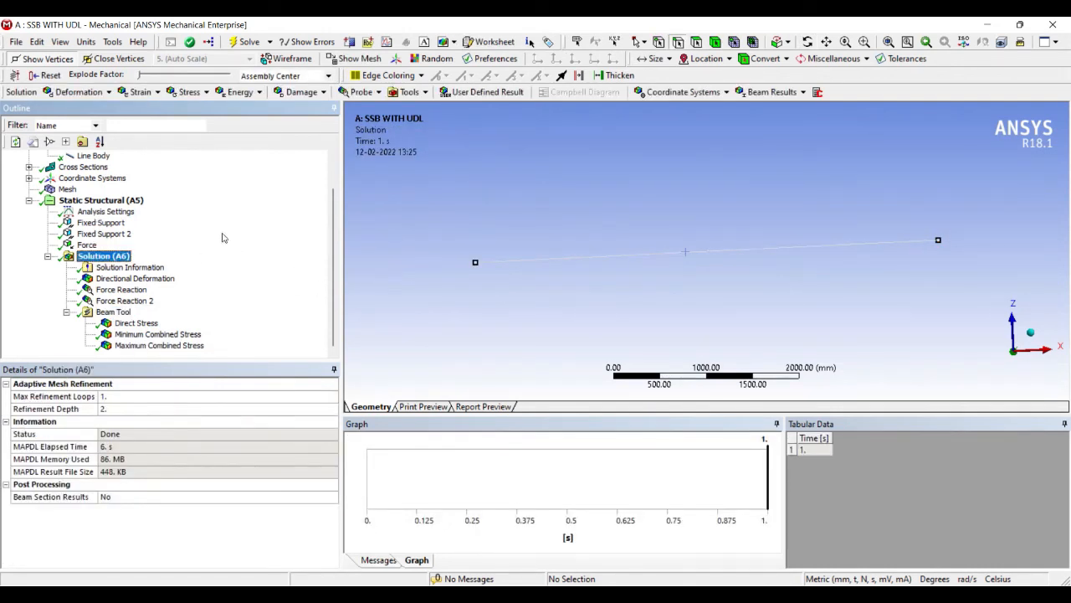
left_click(134, 322)
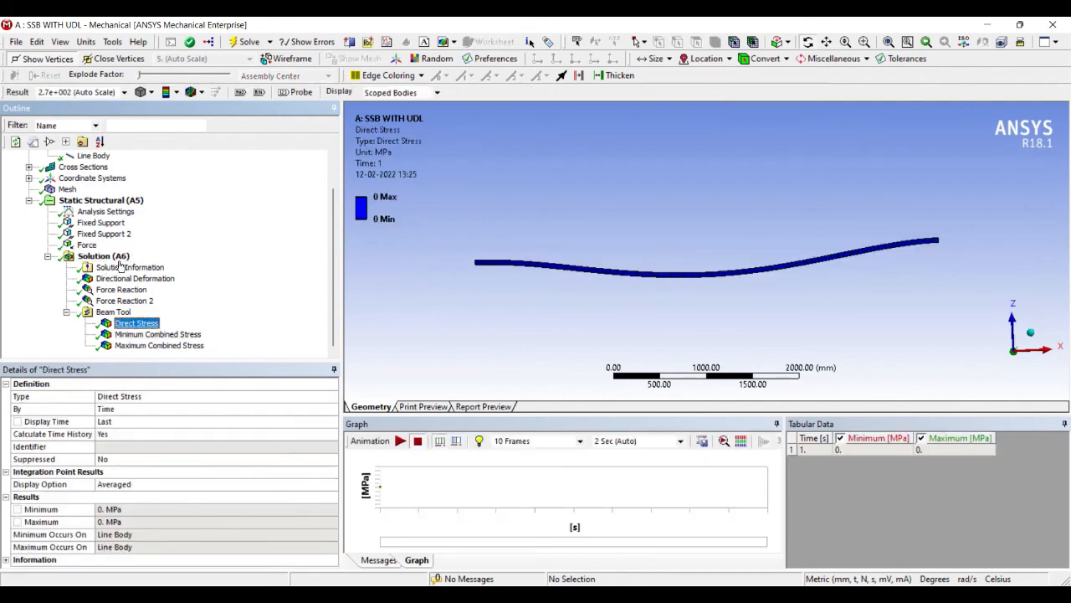
left_click(134, 278)
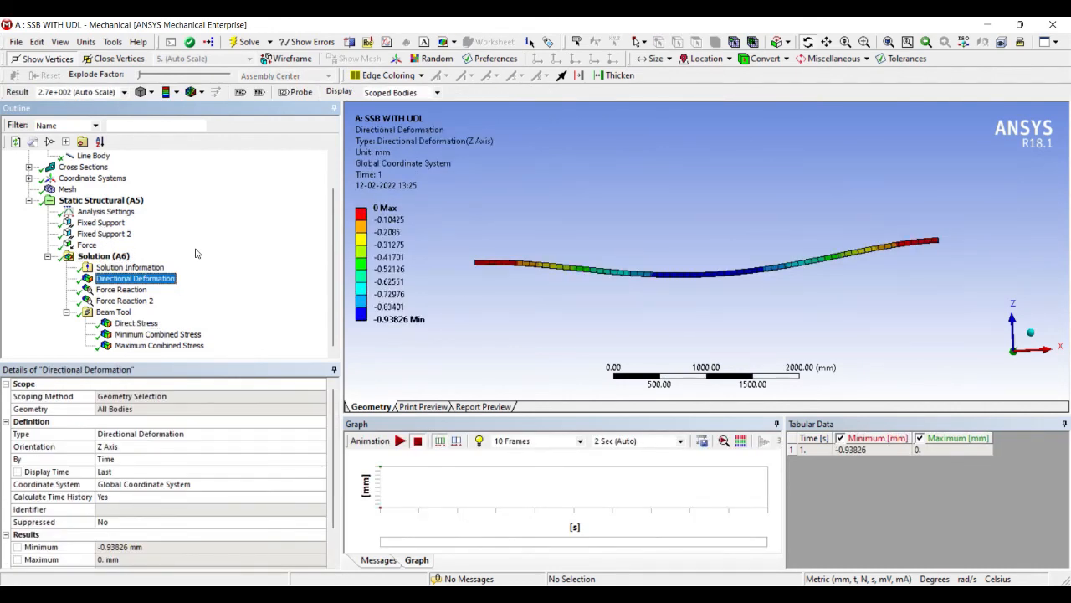